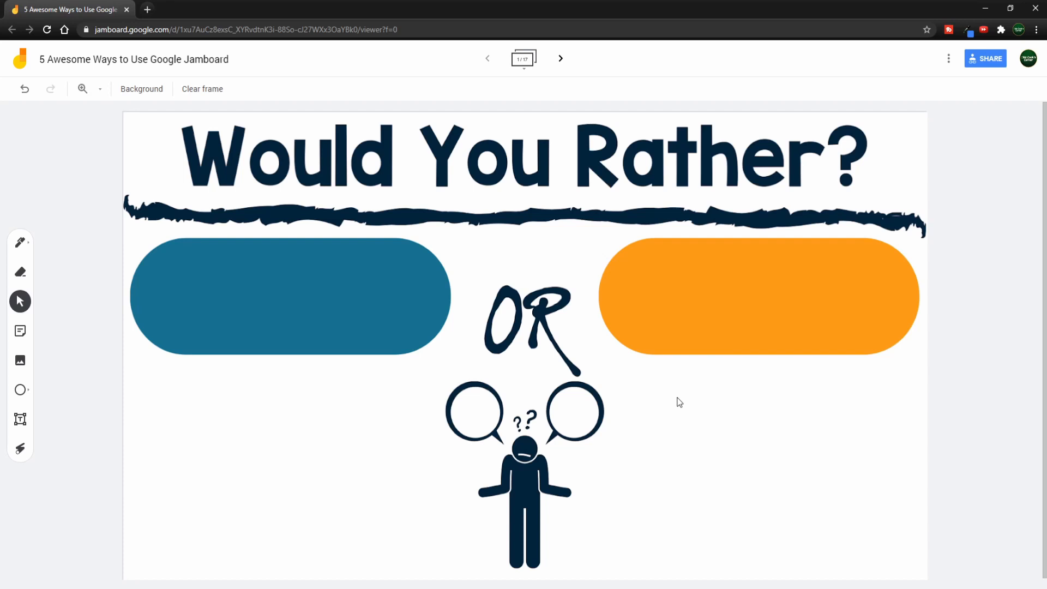
Add a 'Choice 2' sticky note and drag it onto the blue pill
{"action": "left_click", "coordinate": [986, 59]}
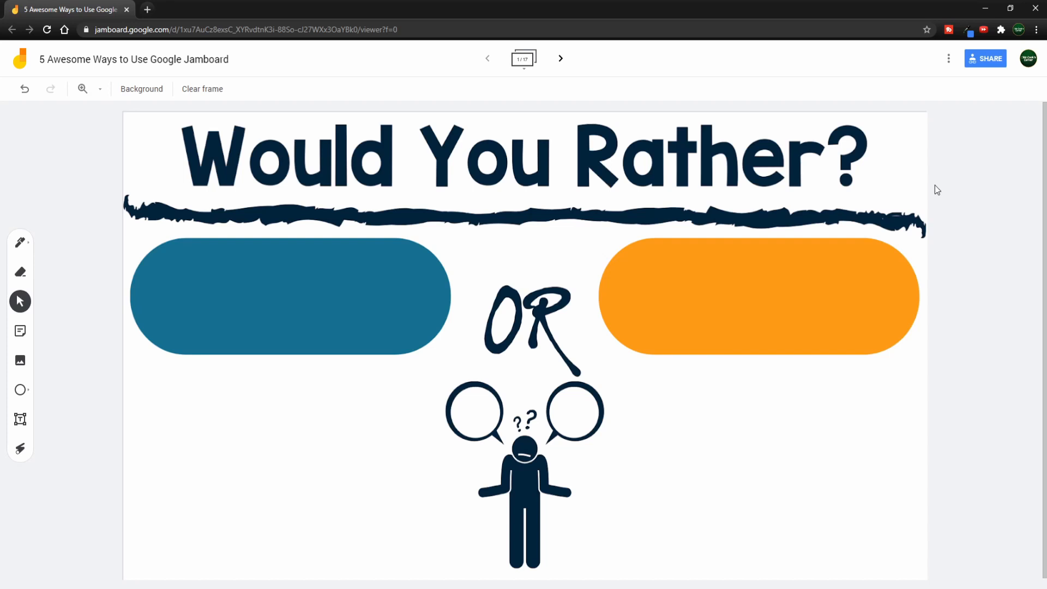
{"action": "mouse_move", "coordinate": [239, 327]}
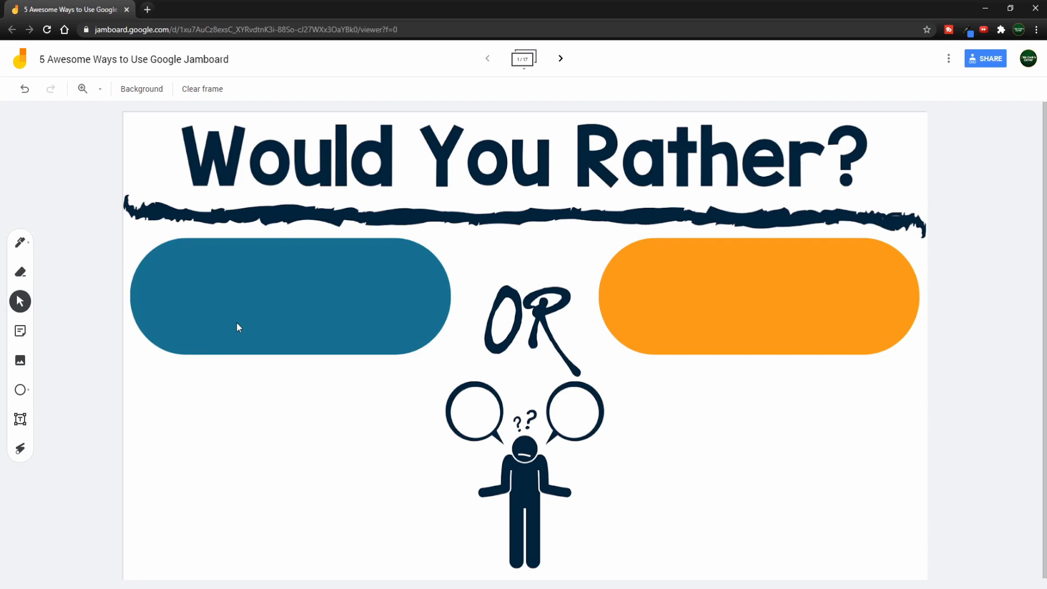
{"action": "mouse_move", "coordinate": [20, 419]}
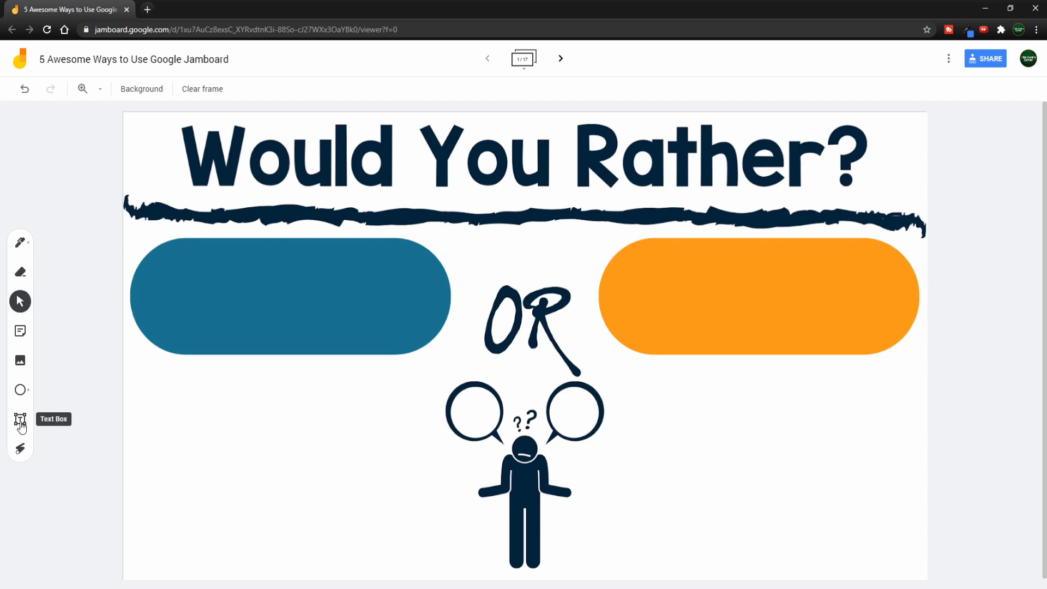
{"action": "left_click", "coordinate": [20, 419]}
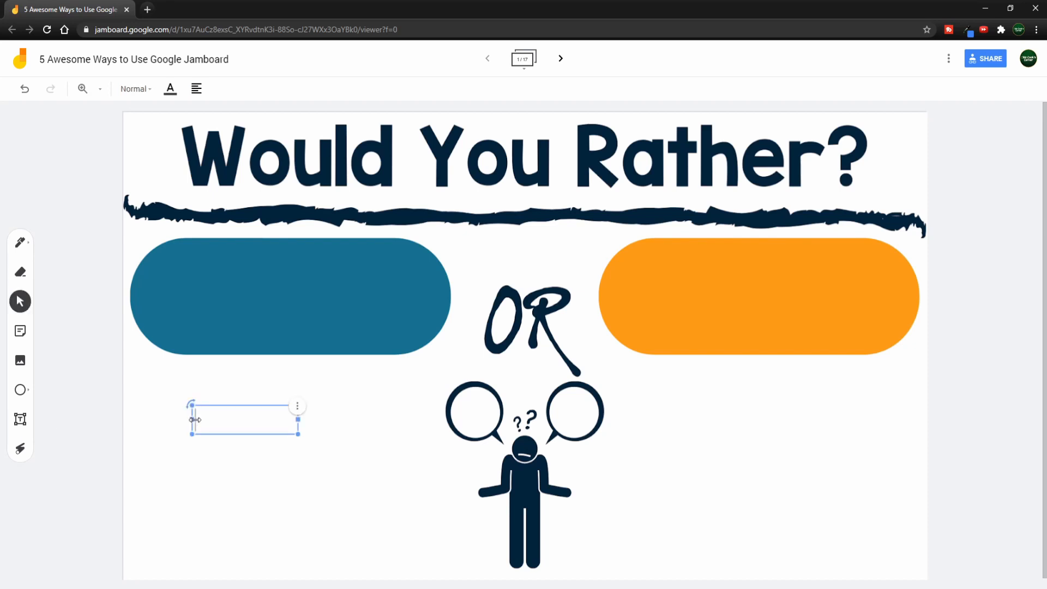
{"action": "type", "text": "Choice 2"}
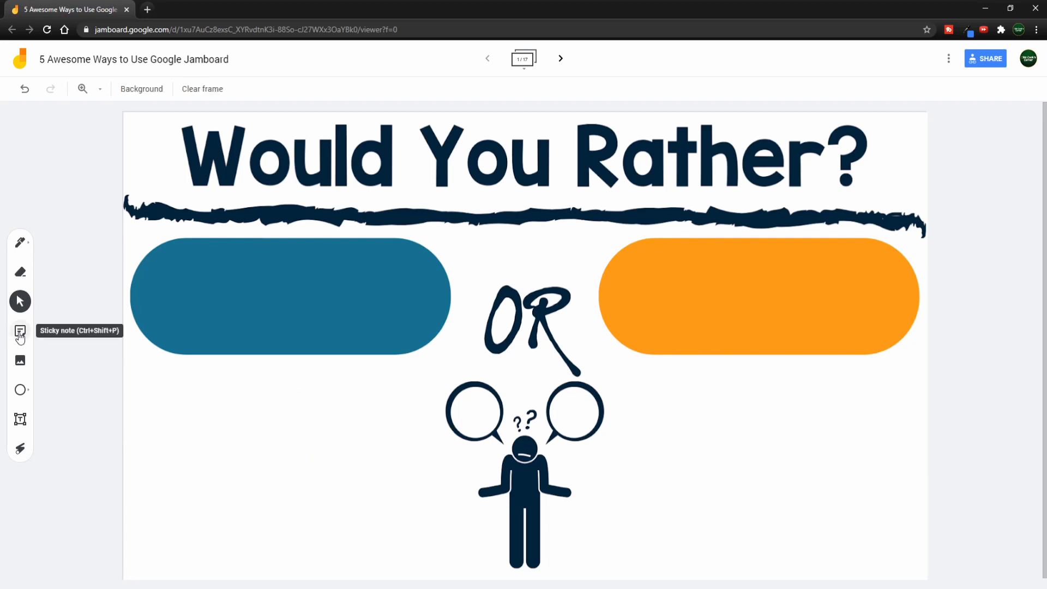
{"action": "left_click", "coordinate": [20, 331]}
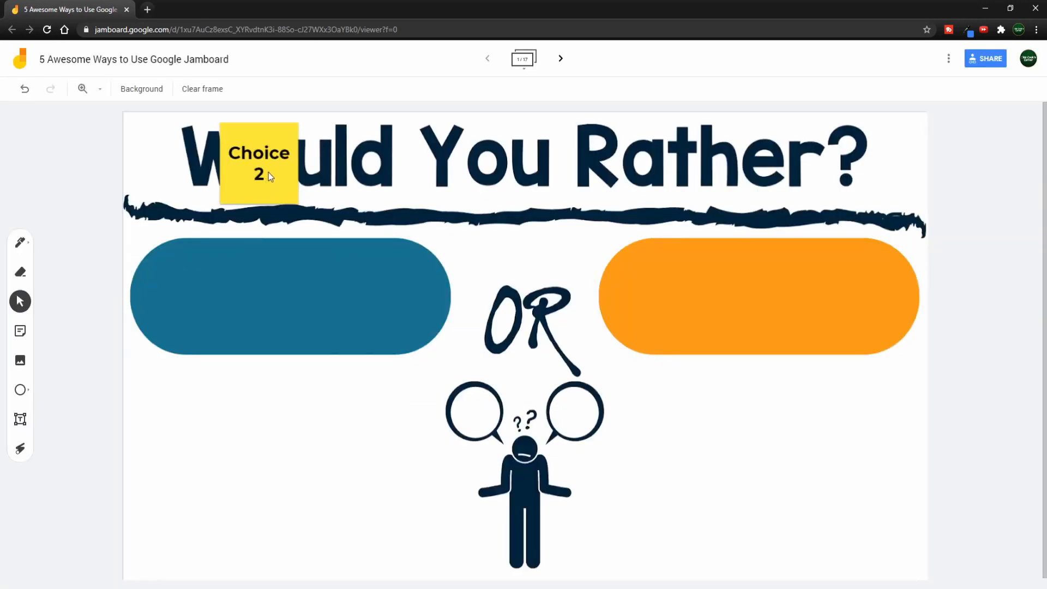
{"action": "left_click_drag", "start_coordinate": [259, 164], "coordinate": [319, 353]}
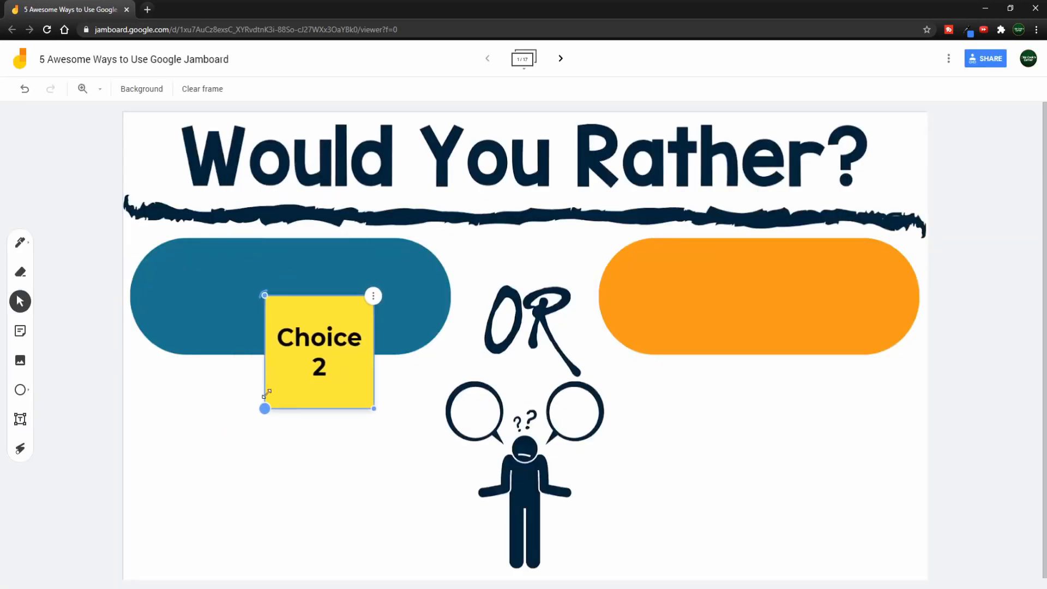
Recolour the Choice 2 note through pink and green, then move to the Four Corners frame
{"action": "left_click", "coordinate": [373, 295]}
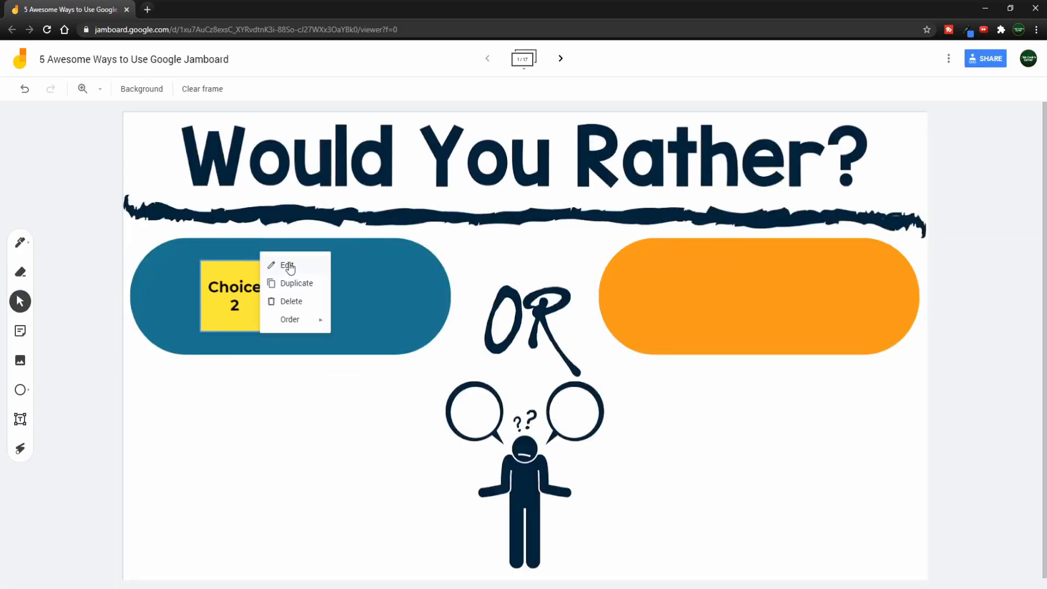
{"action": "left_click", "coordinate": [289, 265]}
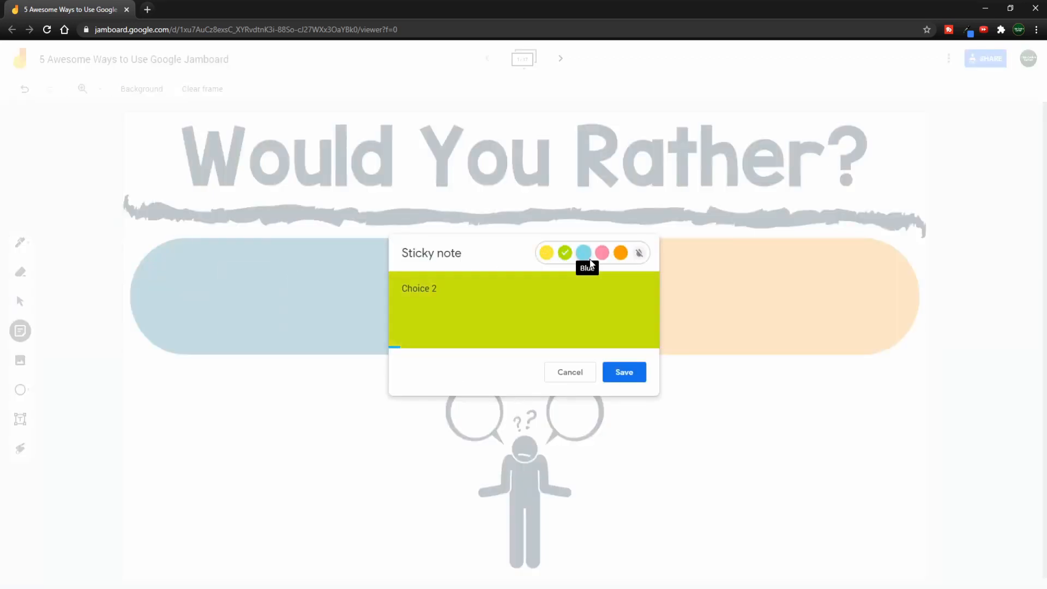
{"action": "left_click", "coordinate": [602, 252]}
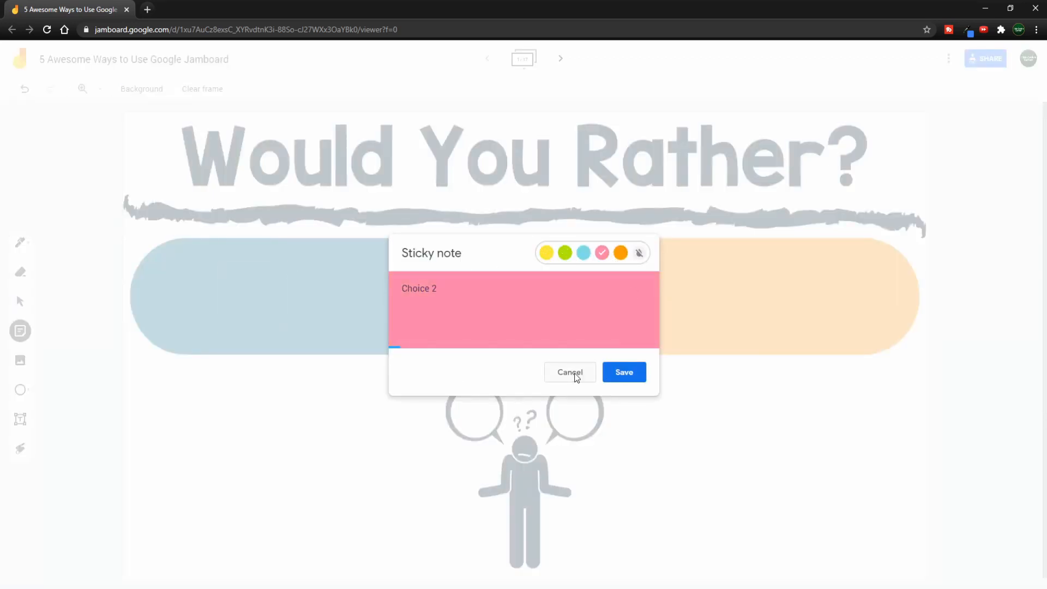
{"action": "left_click", "coordinate": [564, 253]}
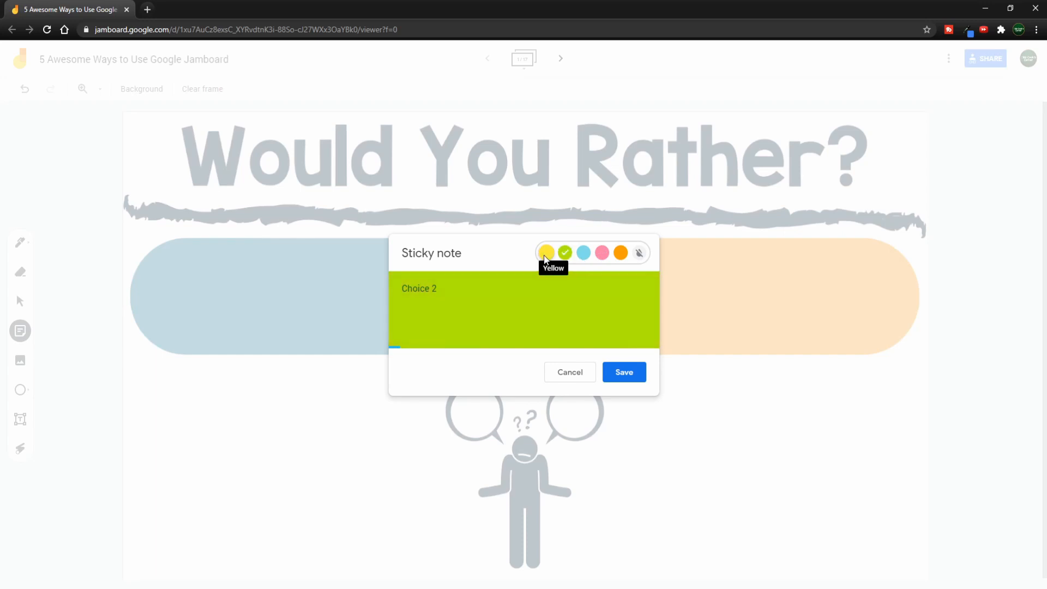
{"action": "left_click", "coordinate": [624, 372]}
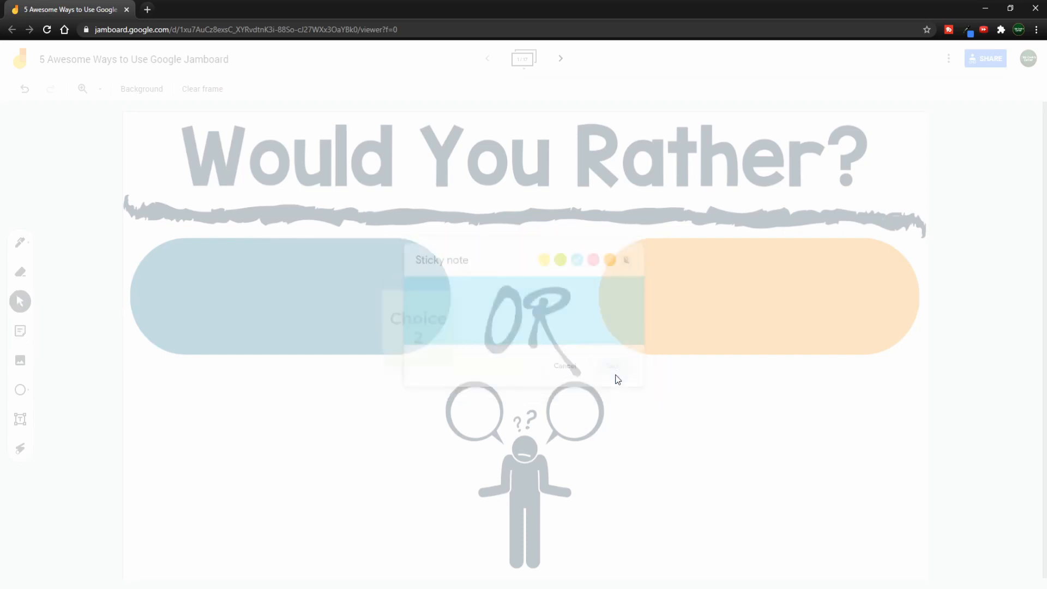
{"action": "left_click", "coordinate": [564, 366]}
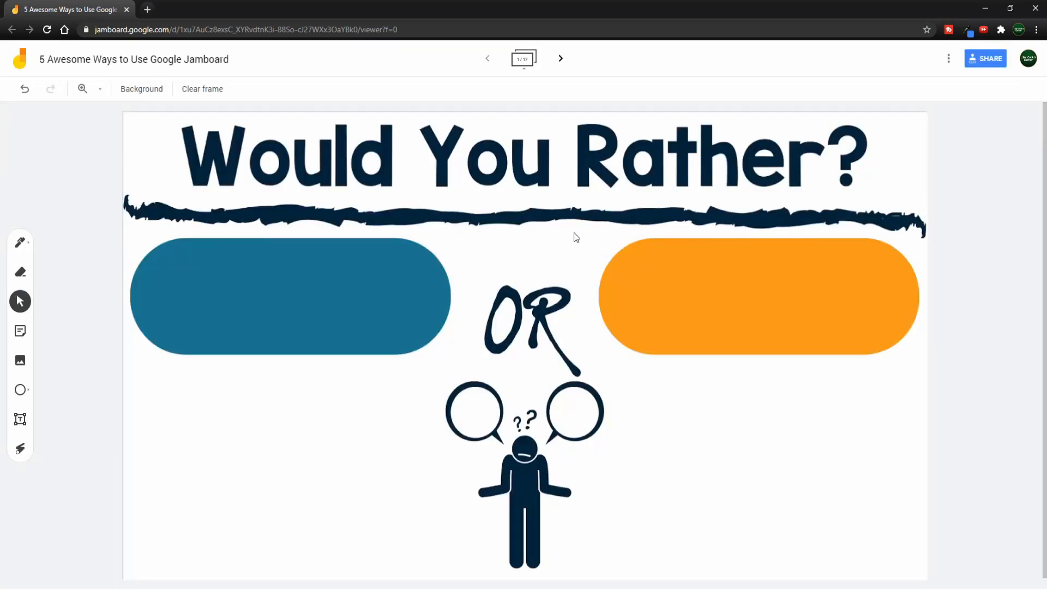
{"action": "mouse_move", "coordinate": [557, 250]}
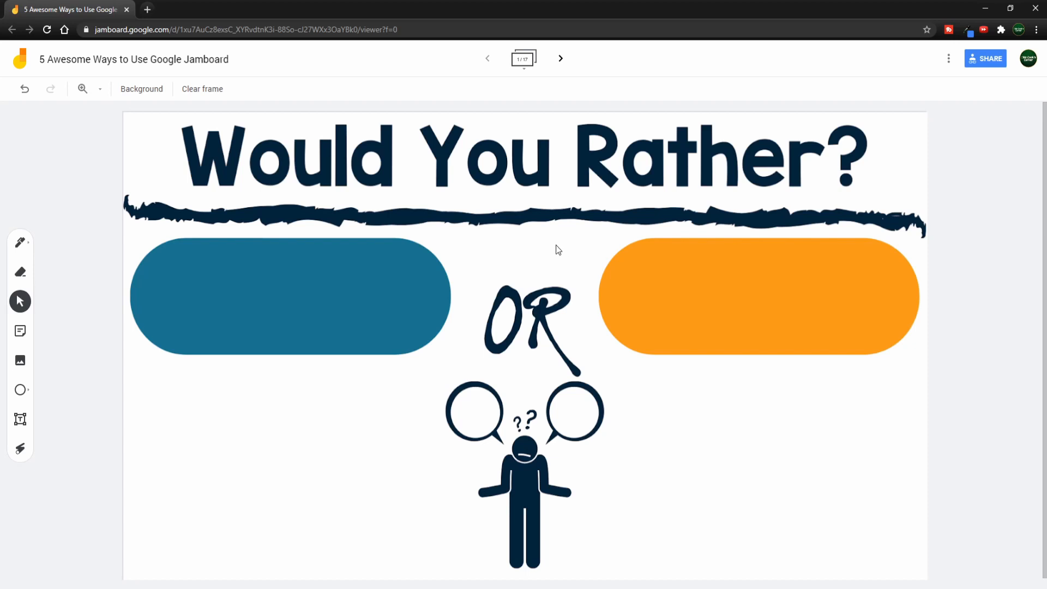
{"action": "mouse_move", "coordinate": [539, 244]}
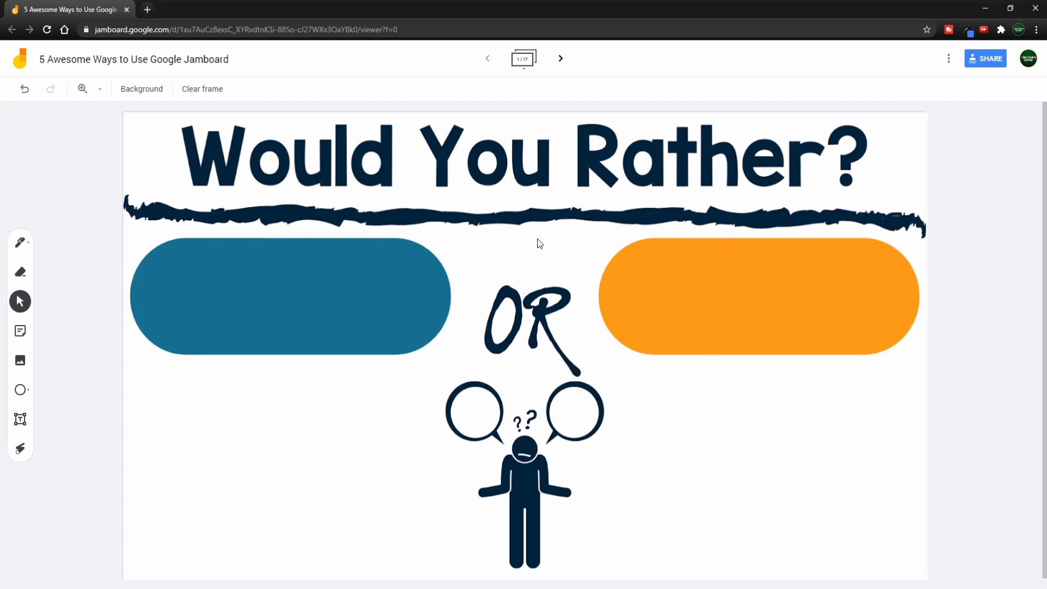
{"action": "mouse_move", "coordinate": [294, 282]}
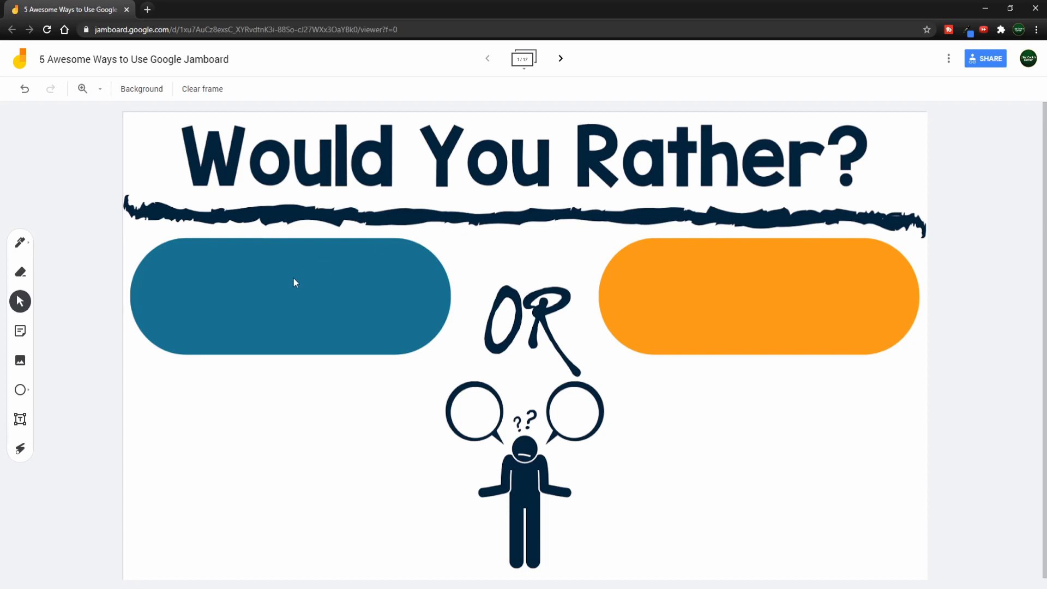
{"action": "mouse_move", "coordinate": [240, 413]}
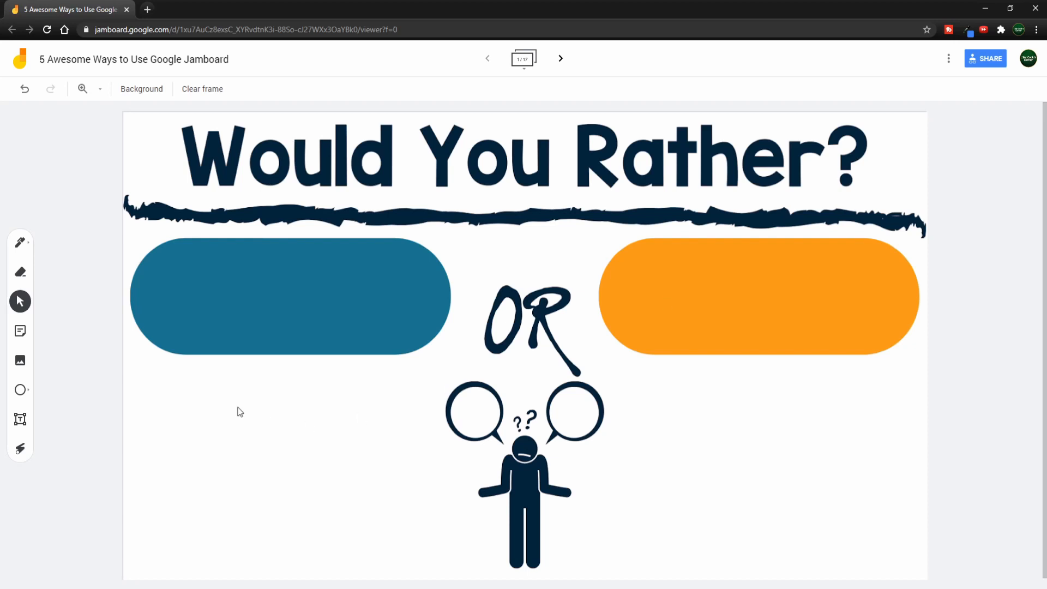
{"action": "mouse_move", "coordinate": [741, 426]}
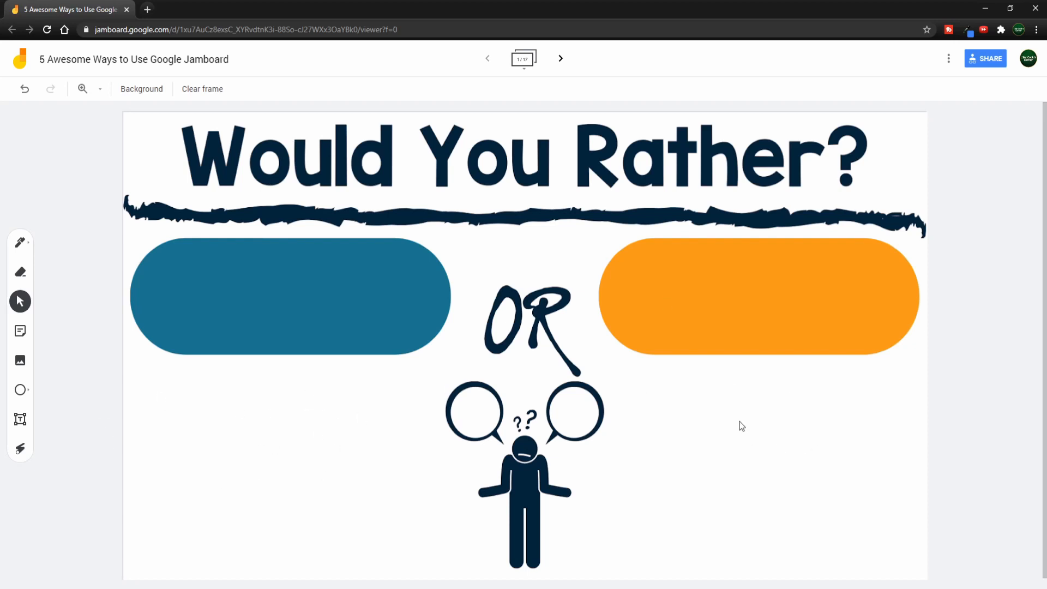
{"action": "left_click", "coordinate": [560, 58]}
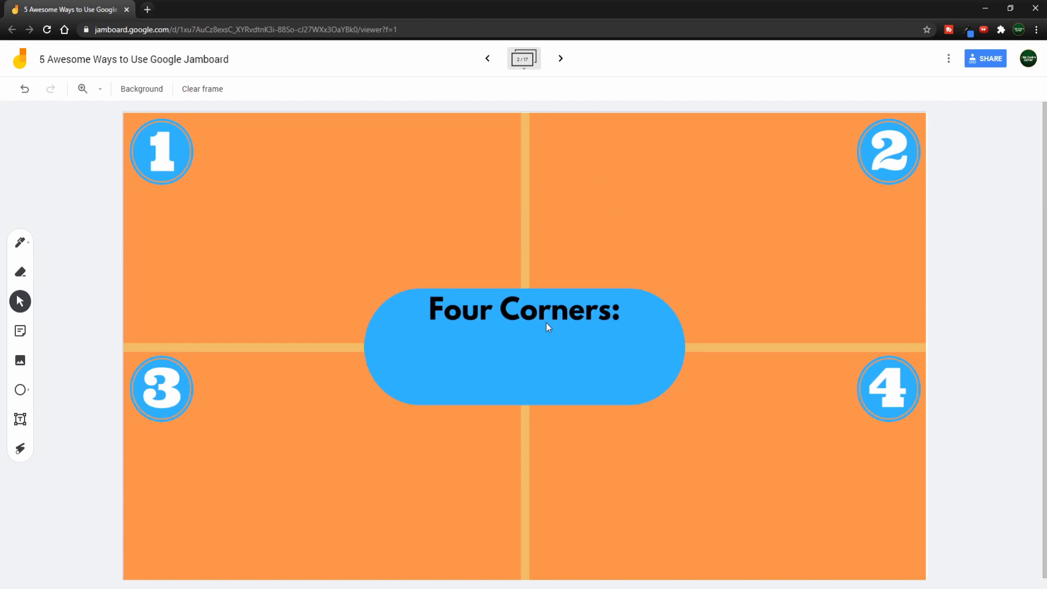
{"action": "mouse_move", "coordinate": [521, 354]}
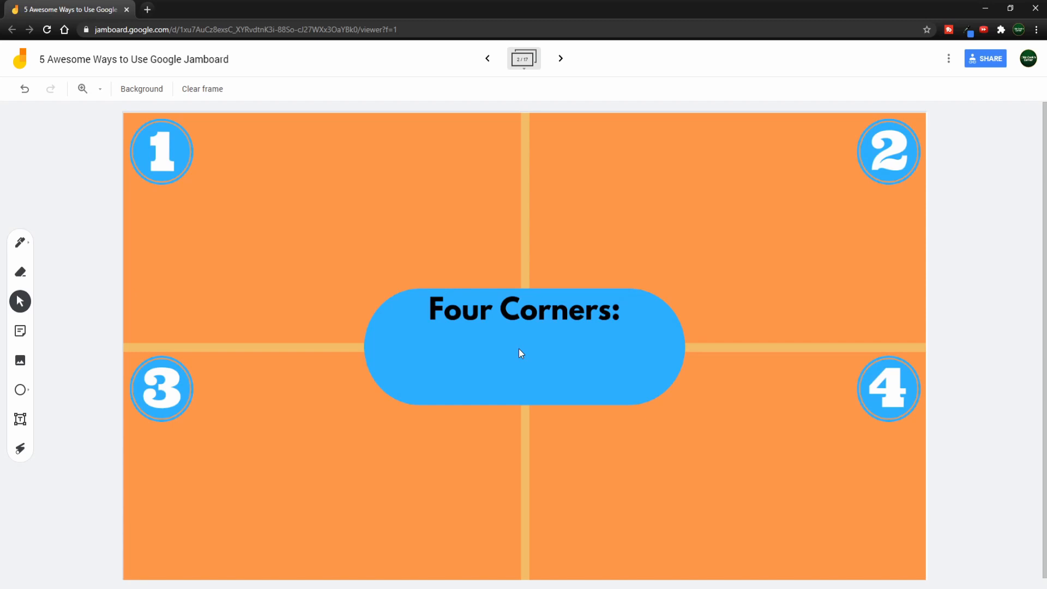
Advance to frame 3, the green Question of the Day template
{"action": "left_click", "coordinate": [559, 59]}
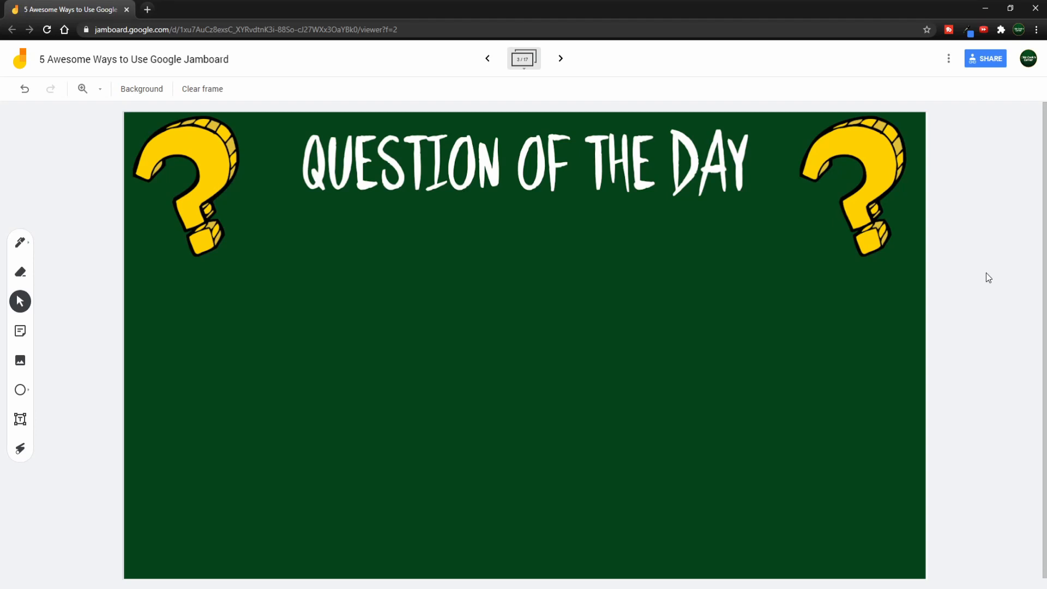
{"action": "mouse_move", "coordinate": [524, 59]}
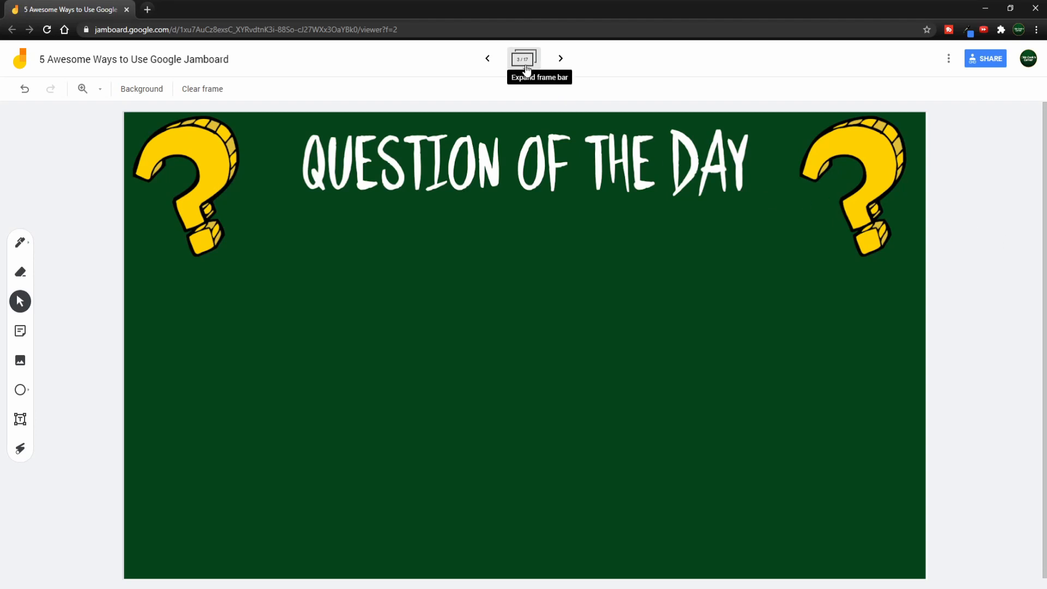
{"action": "mouse_move", "coordinate": [236, 423]}
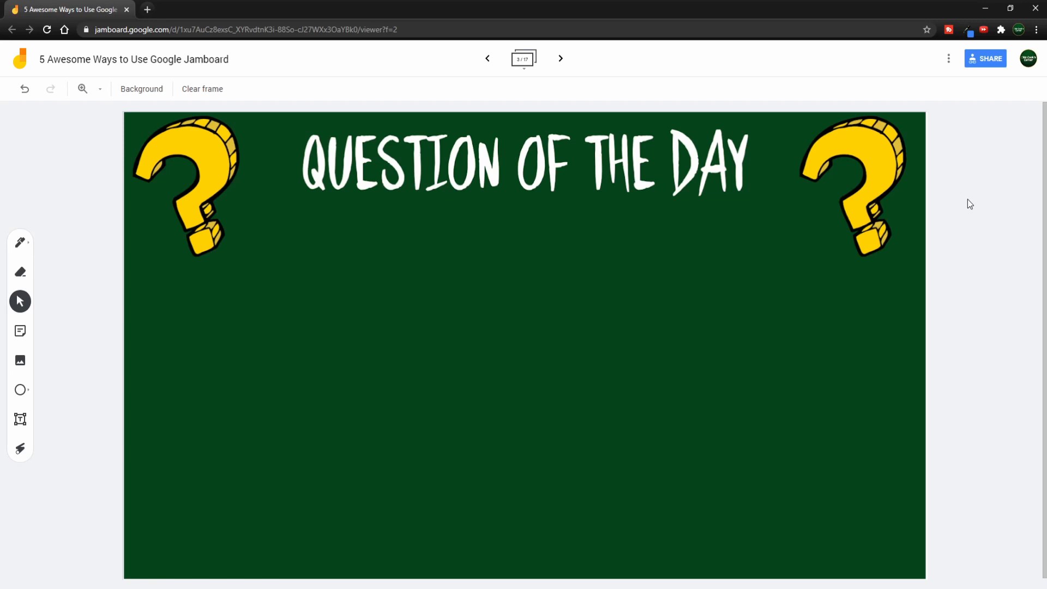
Advance to frame 4, the teal 'All About ME!' template
{"action": "left_click", "coordinate": [560, 59]}
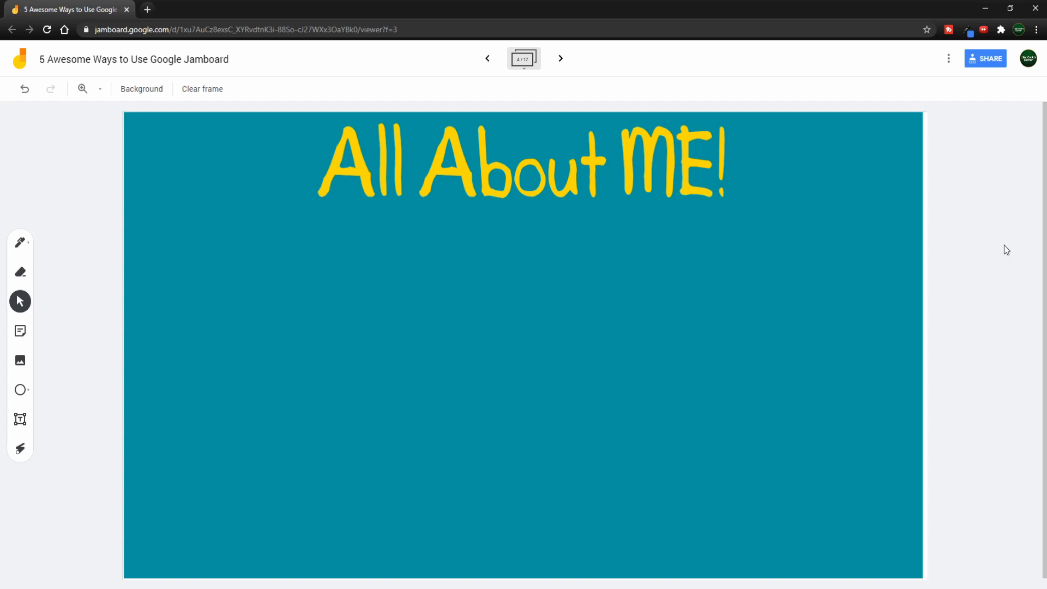
{"action": "mouse_move", "coordinate": [20, 331]}
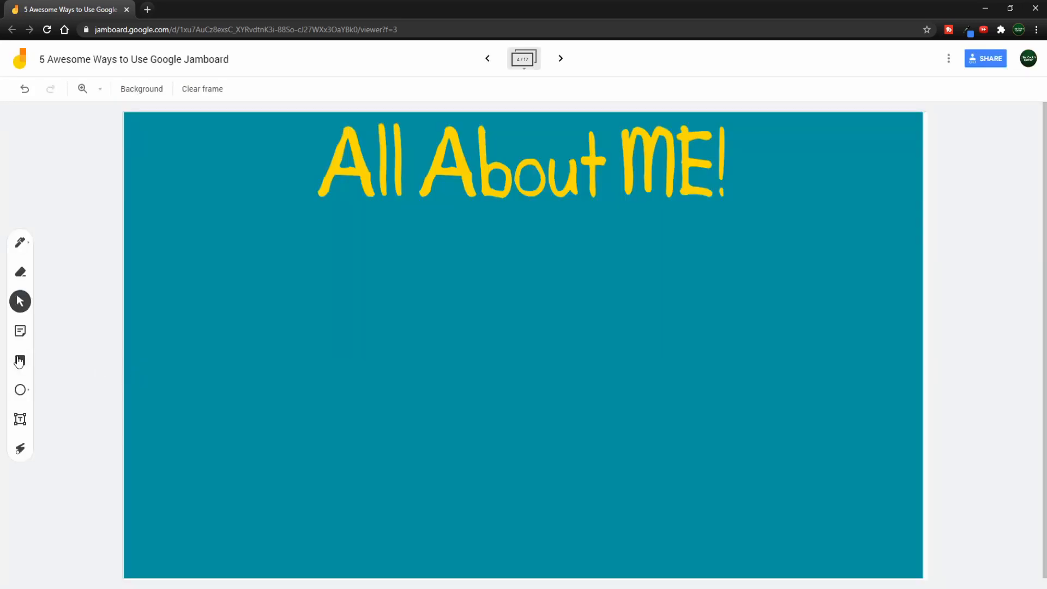
Advance to frame 5, the coral 'What should our class look like?' template
{"action": "left_click", "coordinate": [20, 361]}
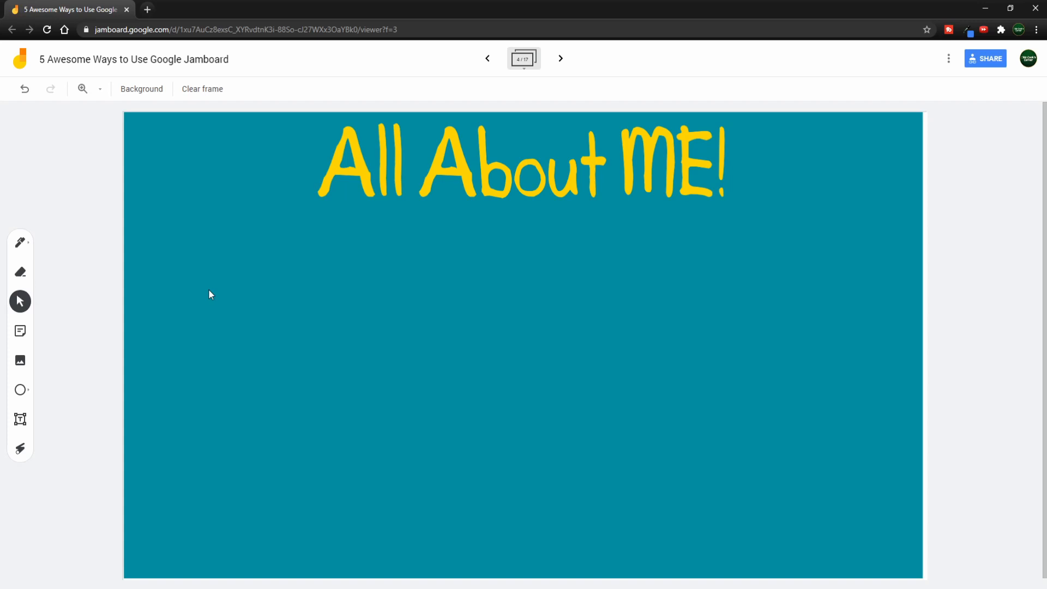
{"action": "left_click", "coordinate": [560, 59]}
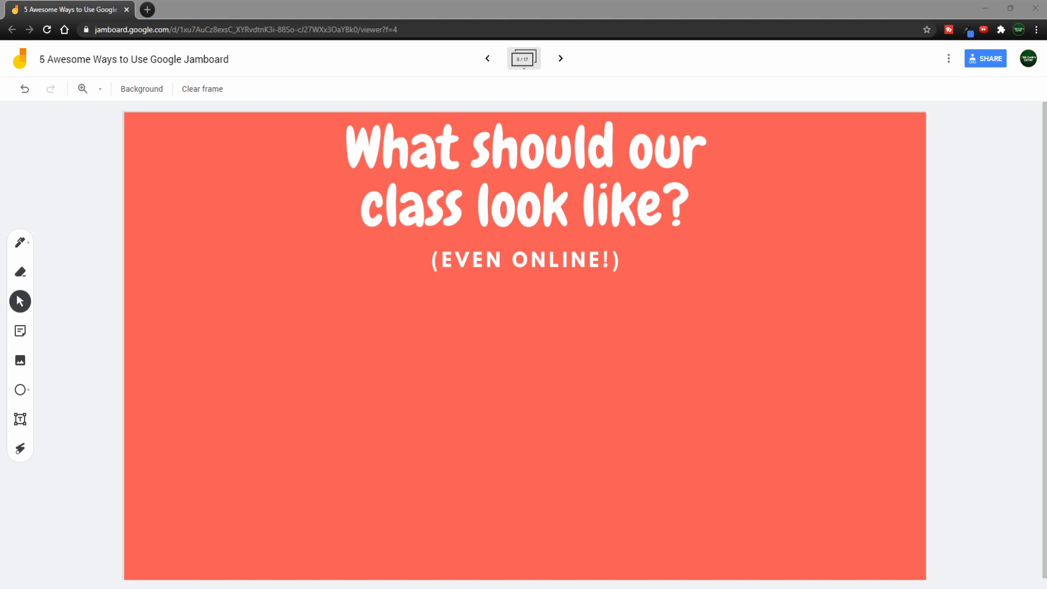
Page past the pink and purple question frames to frame 8, 'What are your strengths?'
{"action": "left_click", "coordinate": [560, 59]}
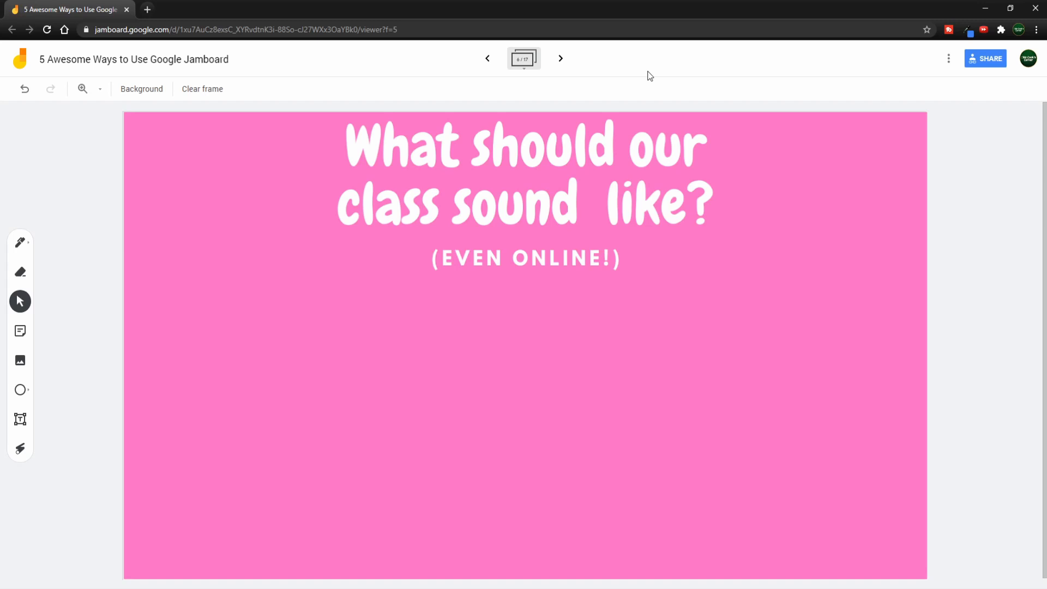
{"action": "mouse_move", "coordinate": [661, 286]}
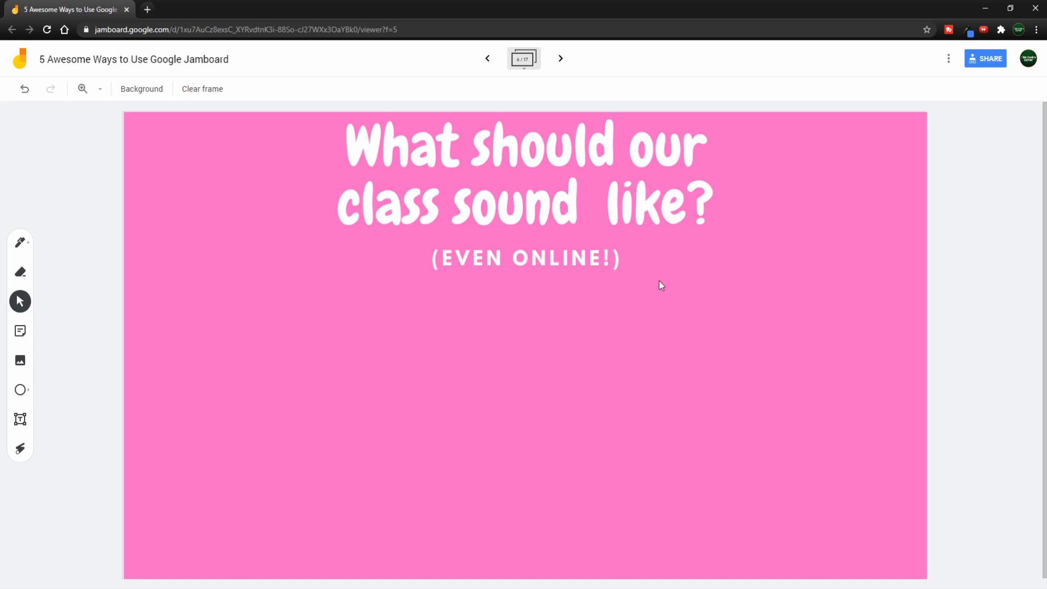
{"action": "left_click", "coordinate": [560, 58]}
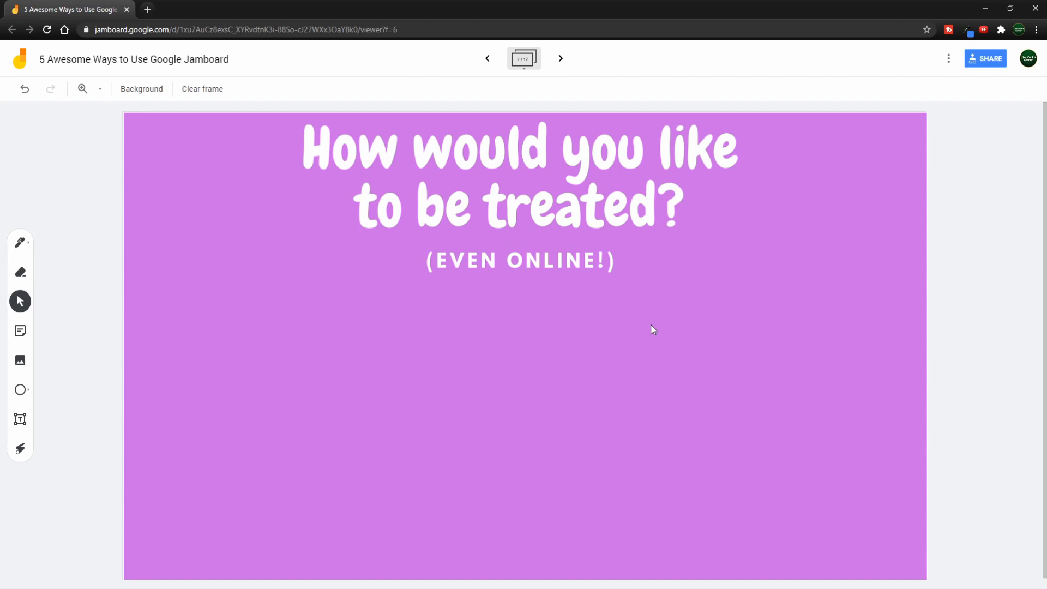
{"action": "left_click", "coordinate": [560, 58]}
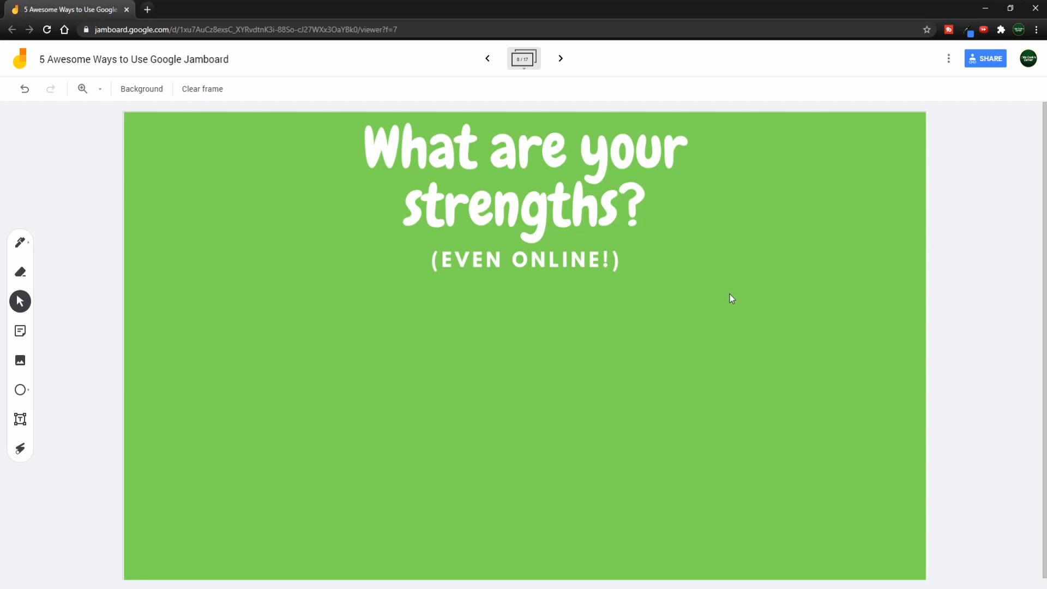
{"action": "mouse_move", "coordinate": [697, 263]}
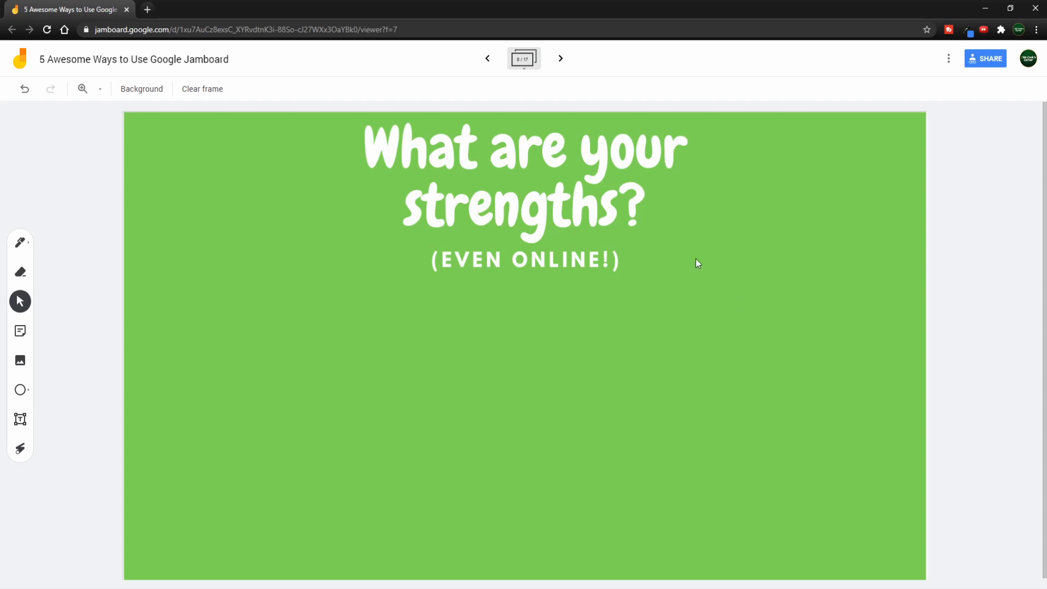
Page past 'How do you learn best?' to frame 10, Questions for the Teacher
{"action": "left_click", "coordinate": [560, 59]}
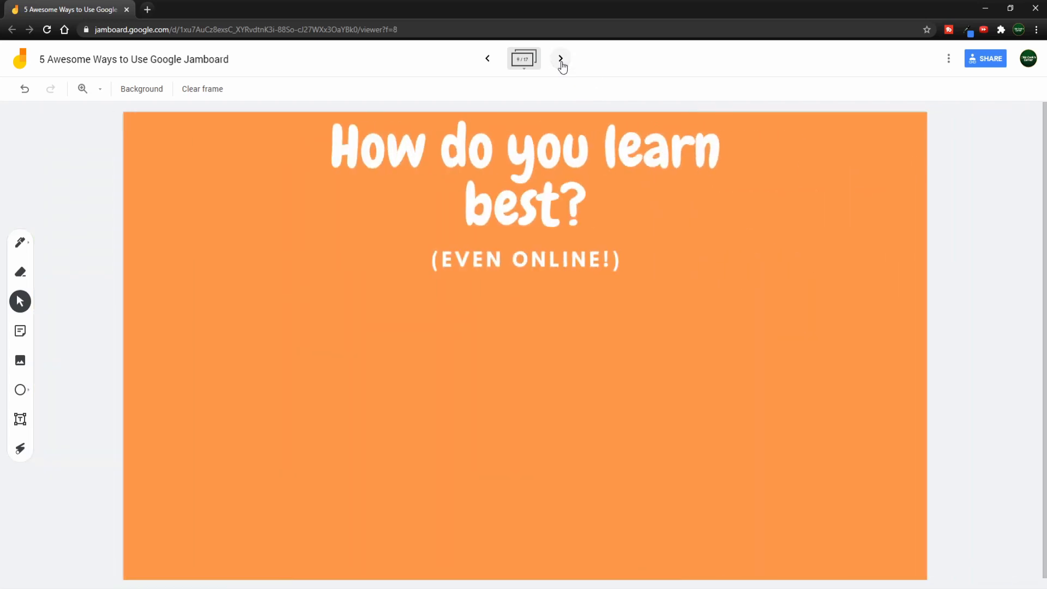
{"action": "mouse_move", "coordinate": [765, 235]}
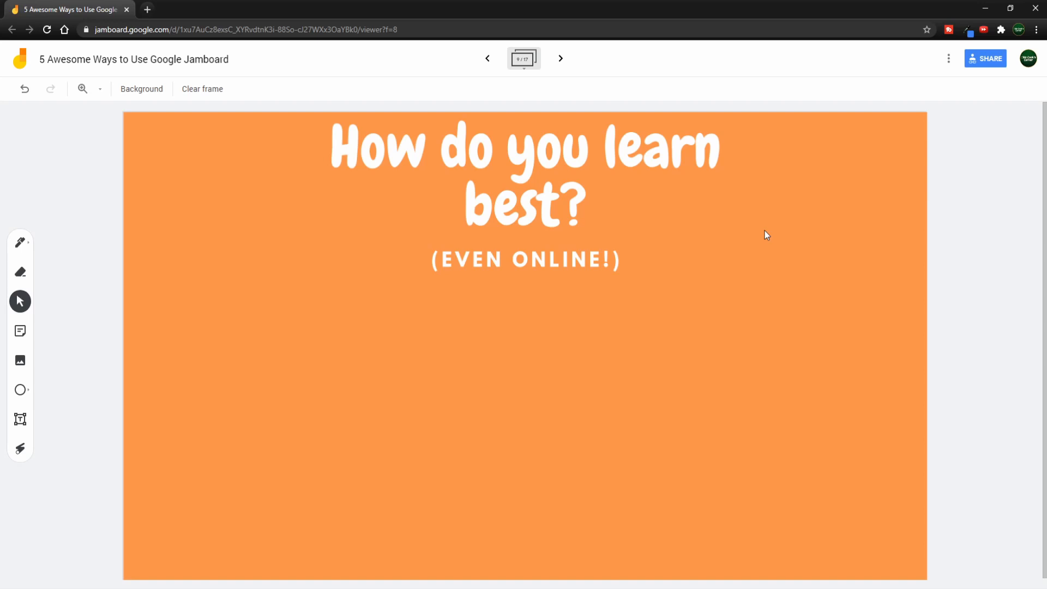
{"action": "mouse_move", "coordinate": [758, 230]}
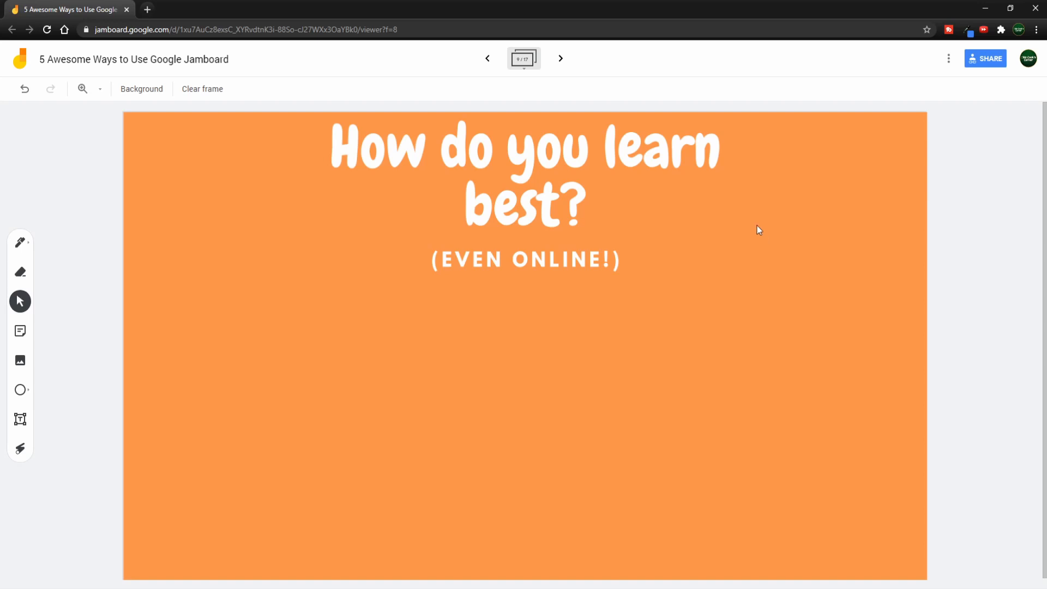
{"action": "left_click", "coordinate": [560, 59]}
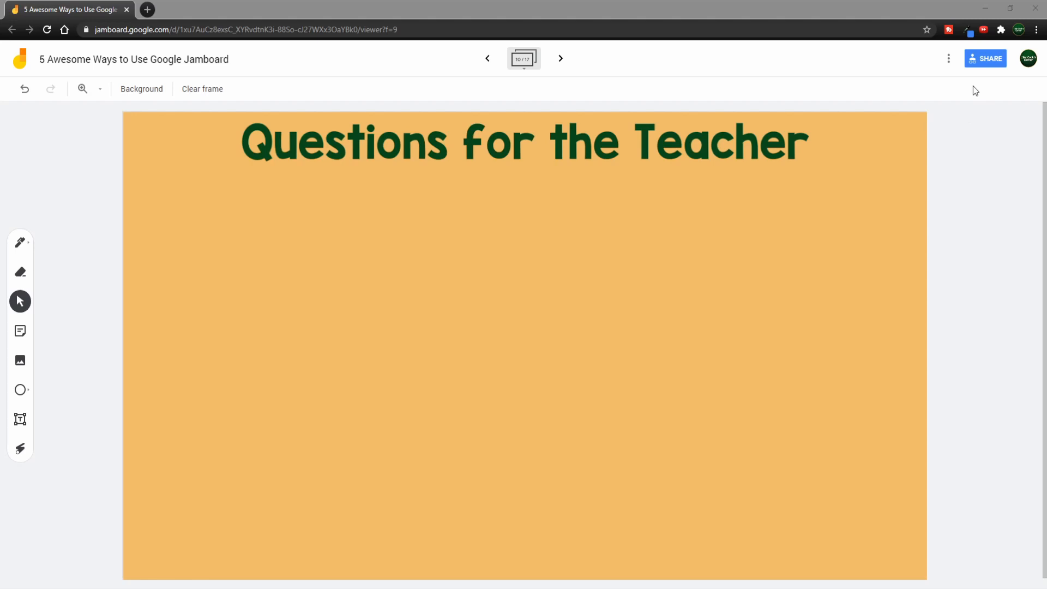
Step forward, back, then forward again to land on frame 11, Answers from the Teacher
{"action": "left_click", "coordinate": [560, 59]}
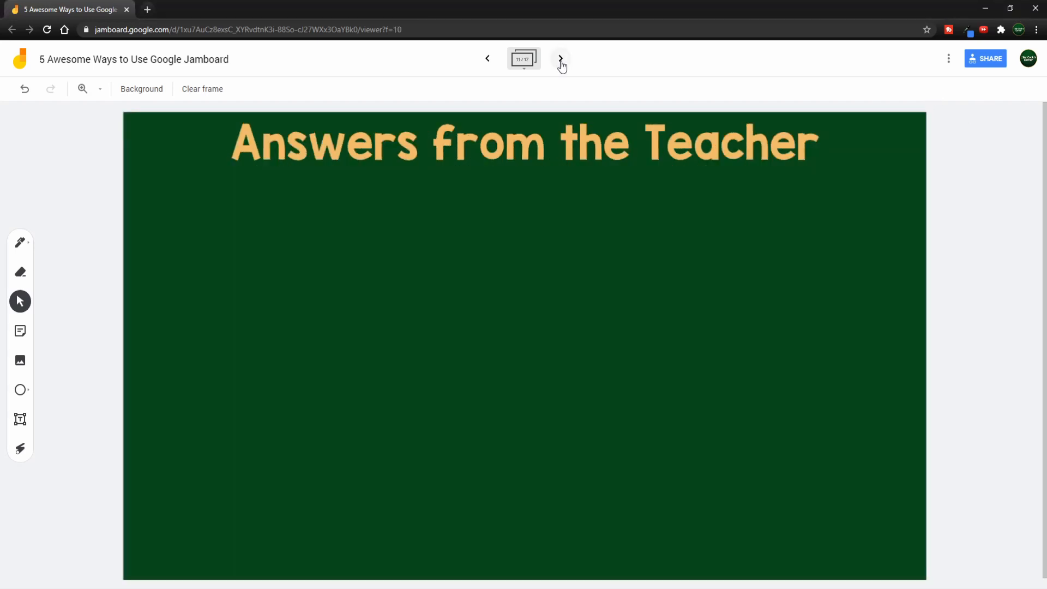
{"action": "left_click", "coordinate": [488, 59]}
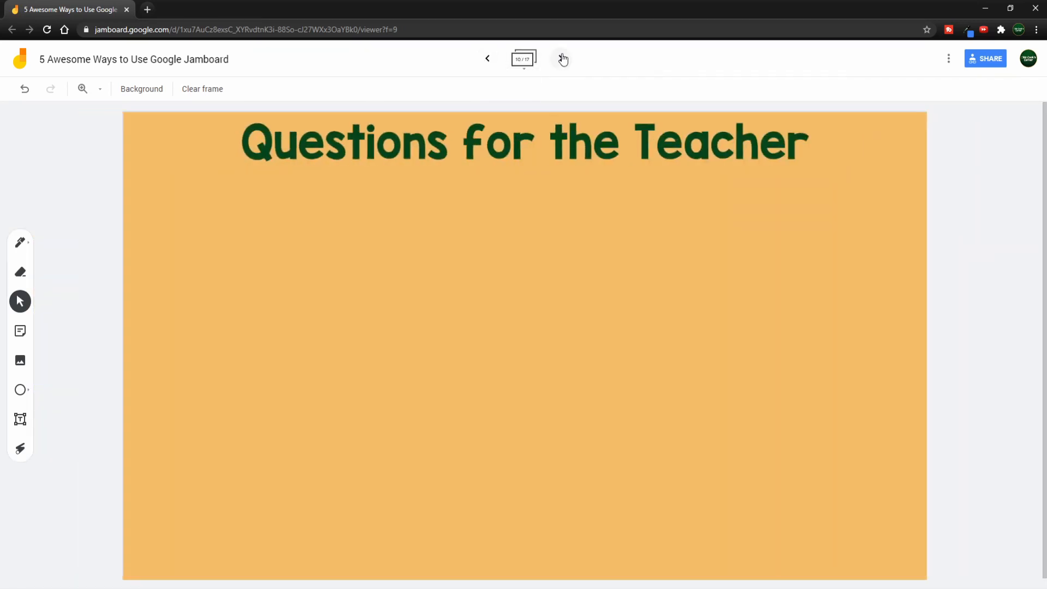
{"action": "left_click", "coordinate": [561, 59]}
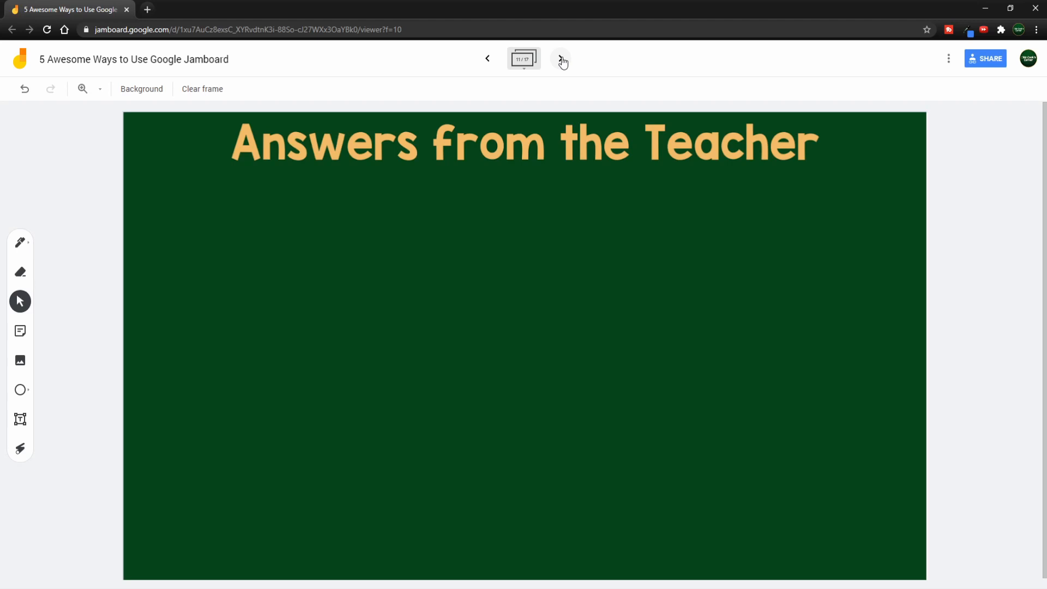
Page past the Checking In frame to frame 13, All Good / Getting There / Need Help
{"action": "left_click", "coordinate": [559, 59]}
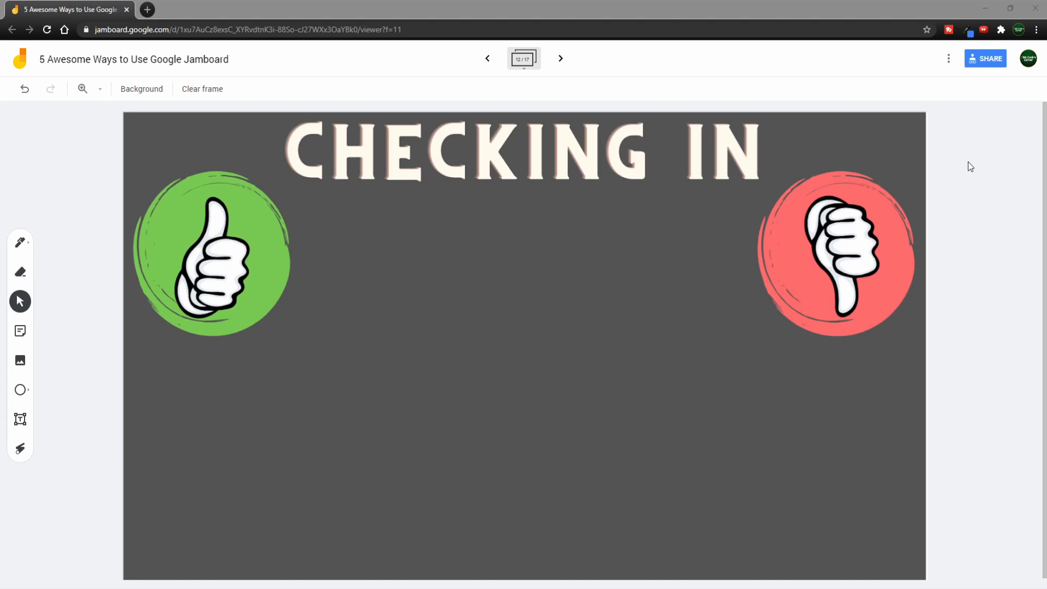
{"action": "mouse_move", "coordinate": [953, 152]}
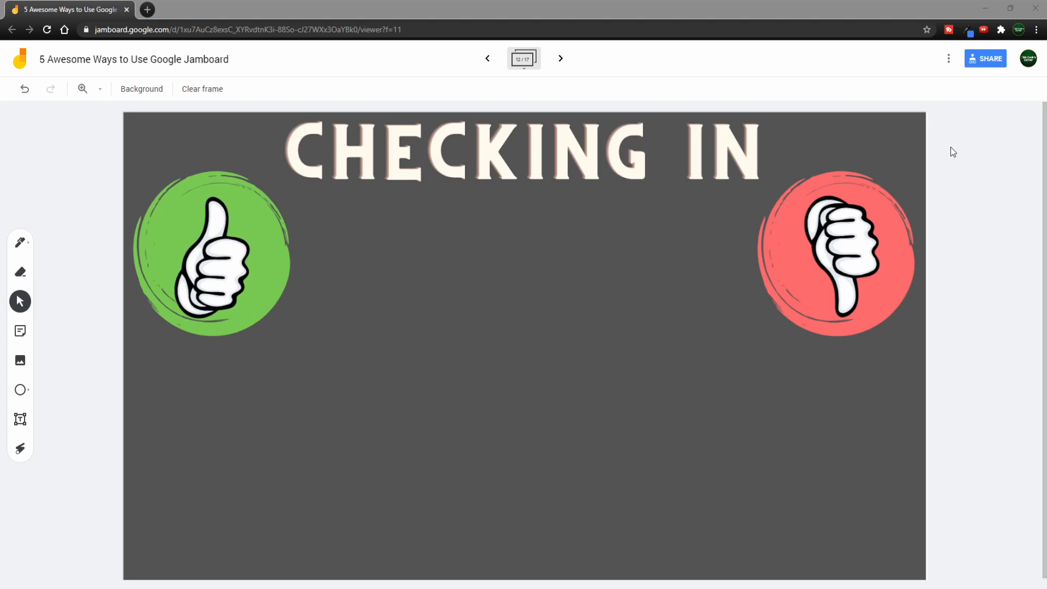
{"action": "left_click", "coordinate": [560, 59]}
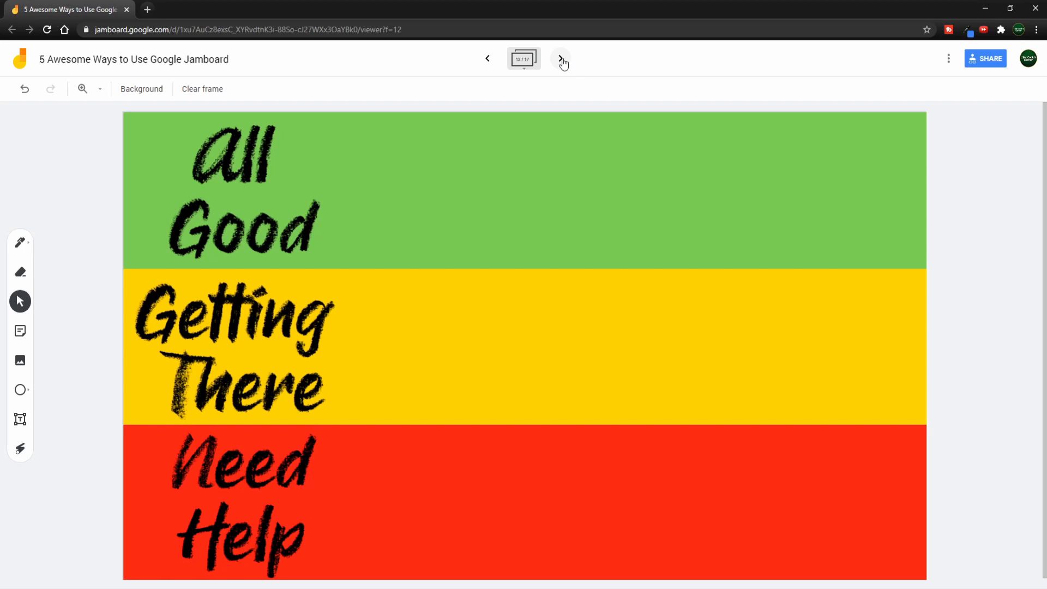
Page past the Exit Ticket frame to frame 15, the Venn Diagram
{"action": "left_click", "coordinate": [561, 59]}
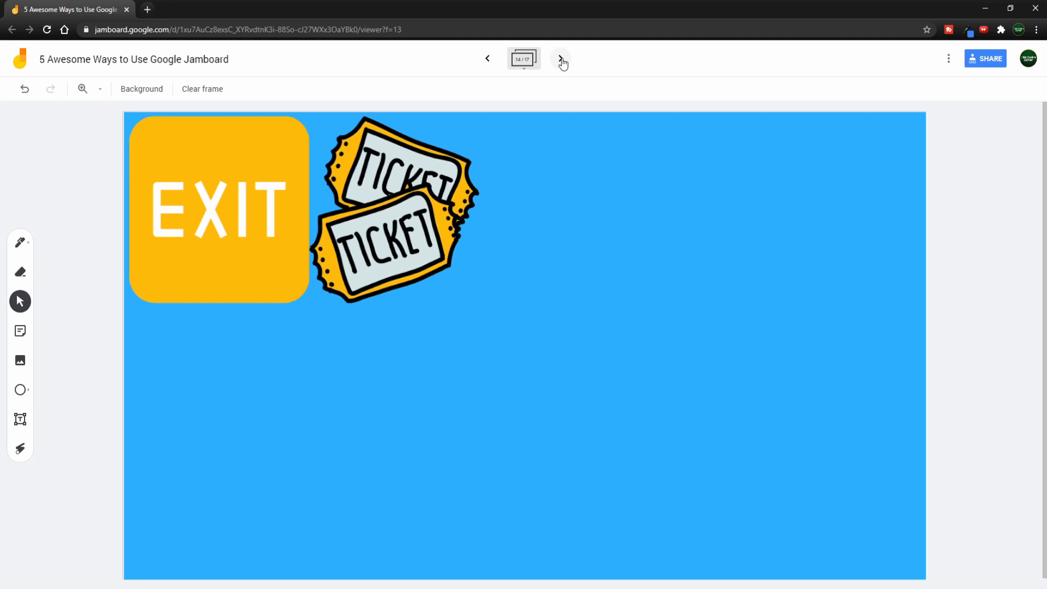
{"action": "left_click", "coordinate": [561, 59]}
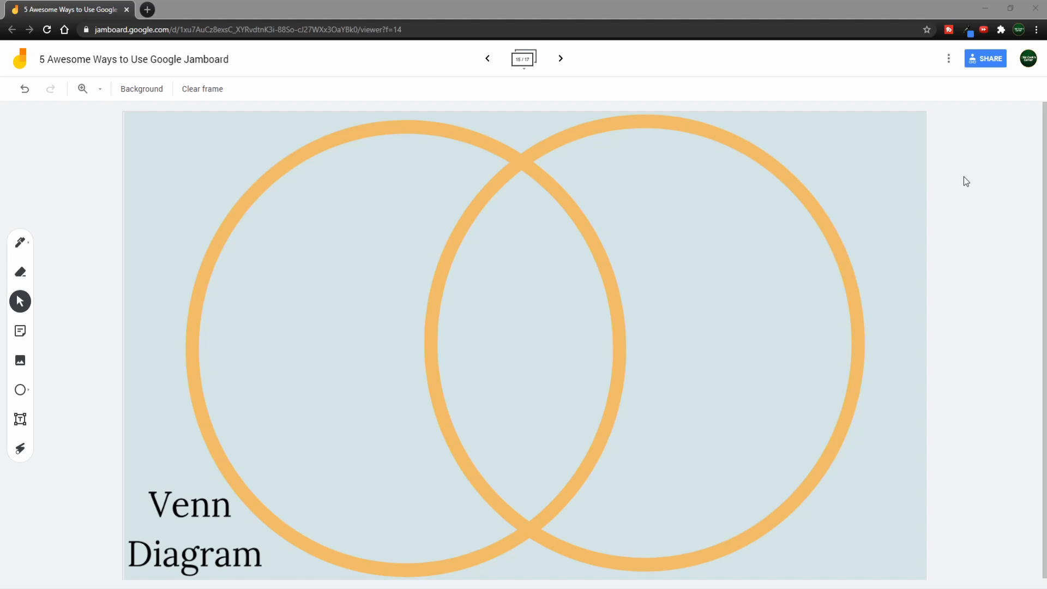
{"action": "mouse_move", "coordinate": [782, 101]}
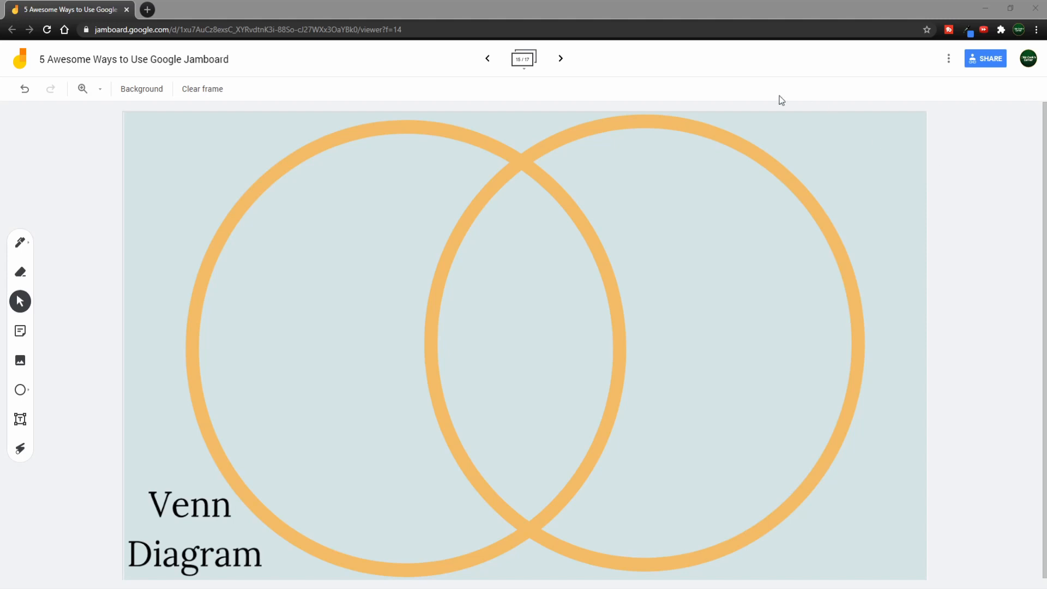
Advance to frame 16, the Freyer Model template with Definition and Examples boxes
{"action": "left_click", "coordinate": [560, 59]}
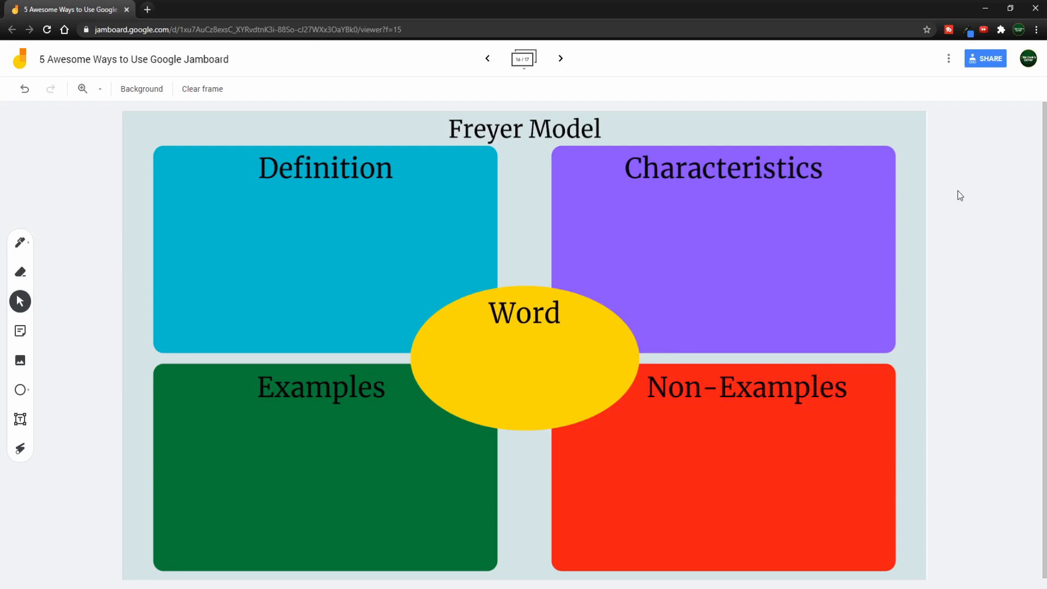
Advance to frame 17, The Writing Process cycle from Prewriting to Publishing
{"action": "left_click", "coordinate": [560, 59]}
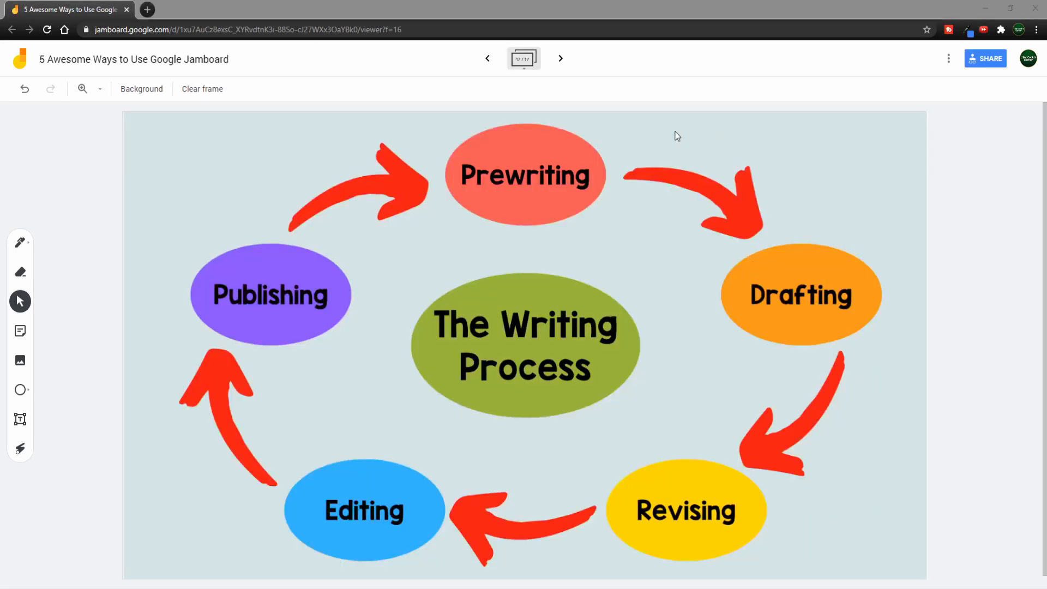
{"action": "mouse_move", "coordinate": [727, 136]}
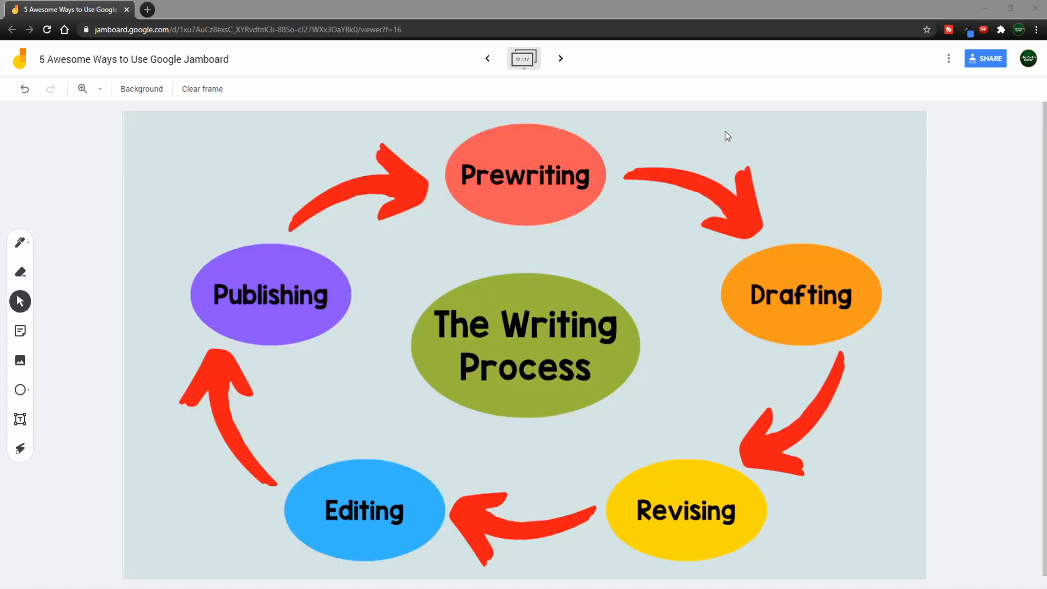
{"action": "mouse_move", "coordinate": [762, 145]}
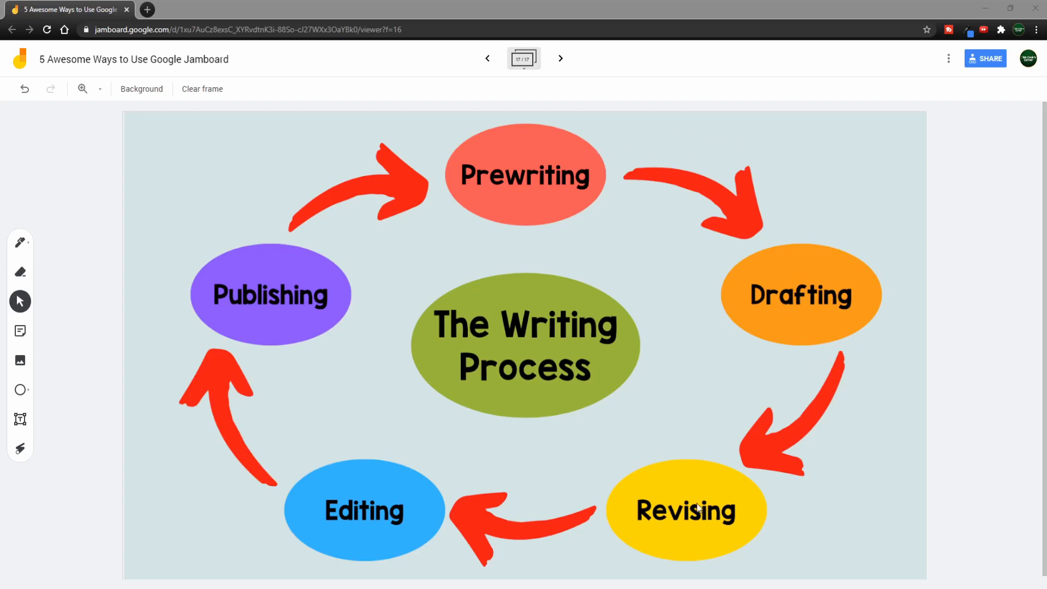
{"action": "mouse_move", "coordinate": [286, 294]}
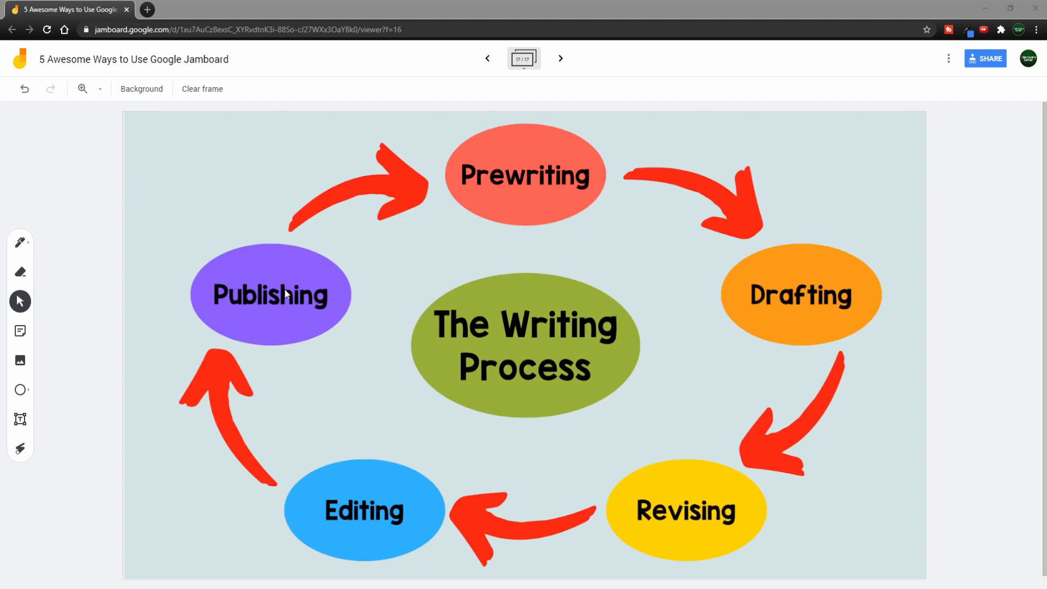
{"action": "mouse_move", "coordinate": [745, 372]}
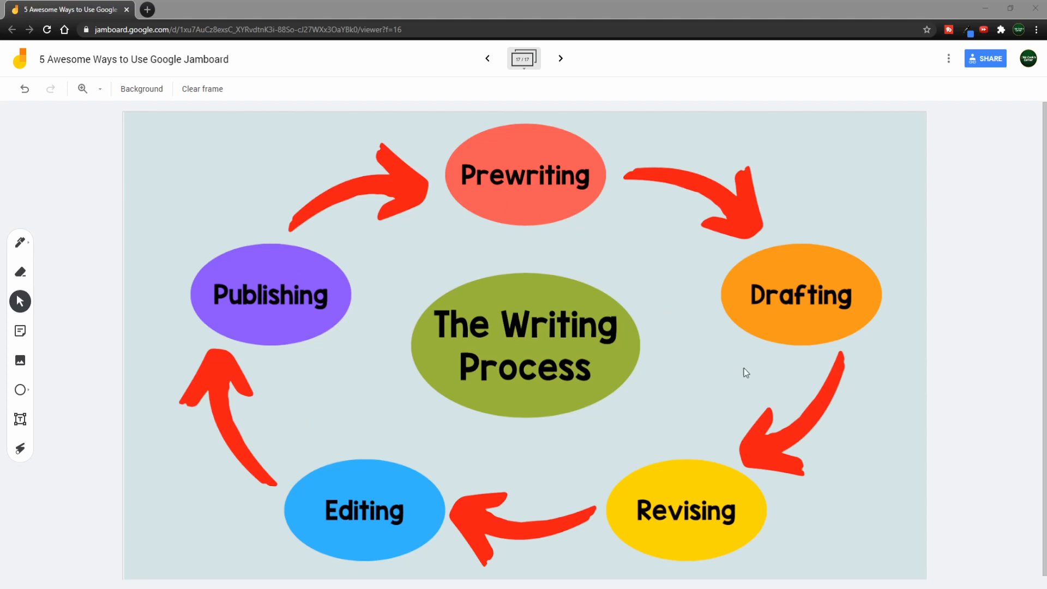
{"action": "mouse_move", "coordinate": [758, 376]}
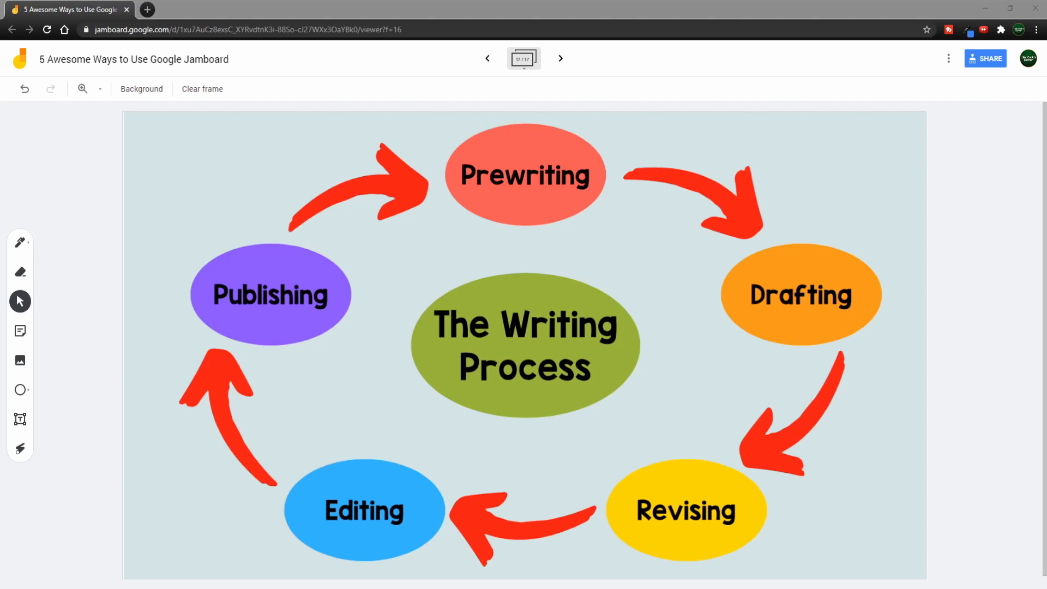
{"action": "mouse_move", "coordinate": [731, 149]}
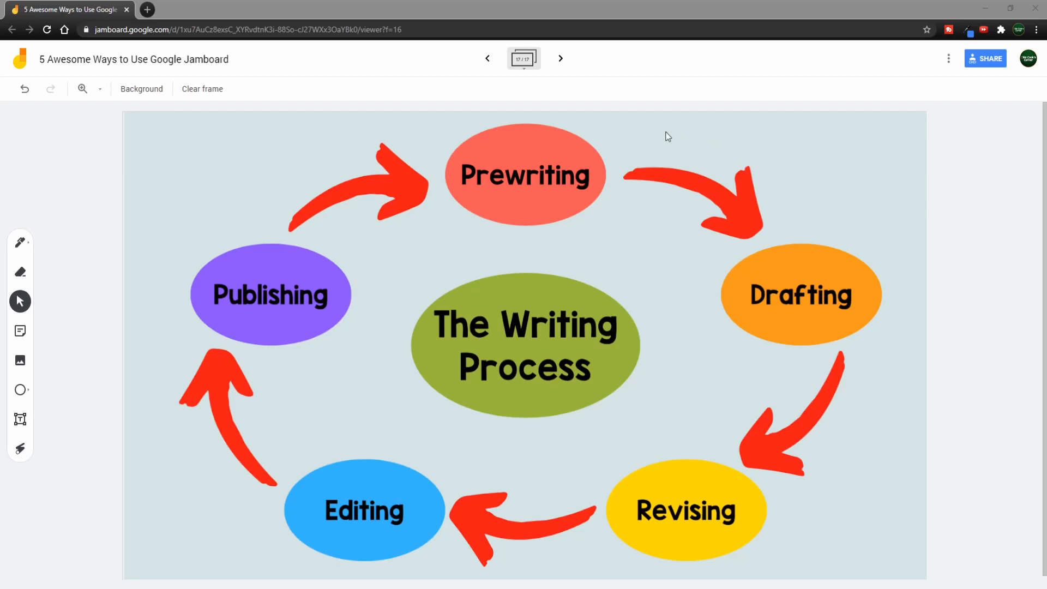
{"action": "mouse_move", "coordinate": [761, 144]}
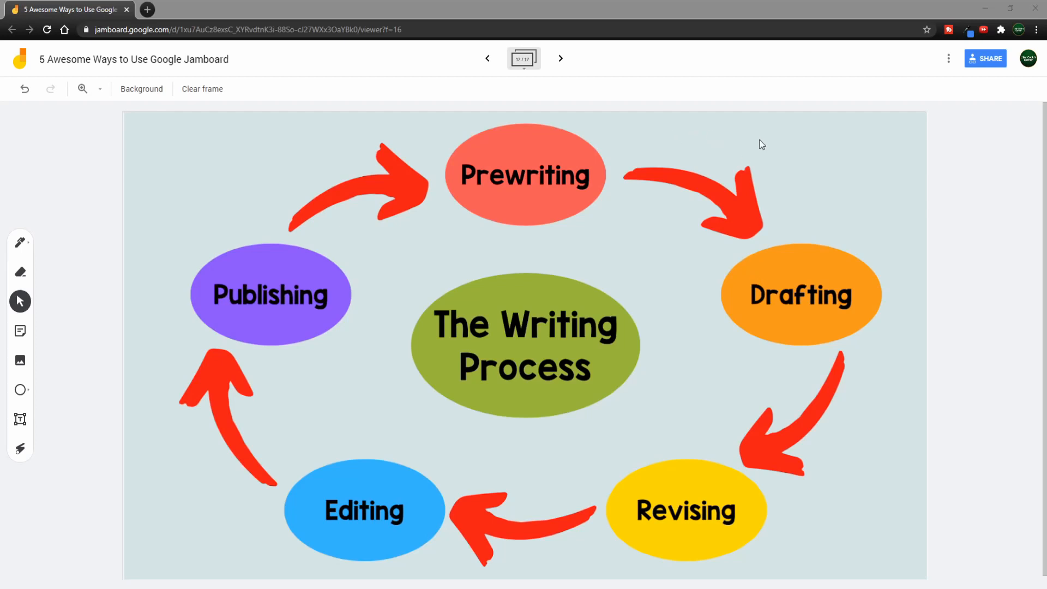
{"action": "mouse_move", "coordinate": [660, 157]}
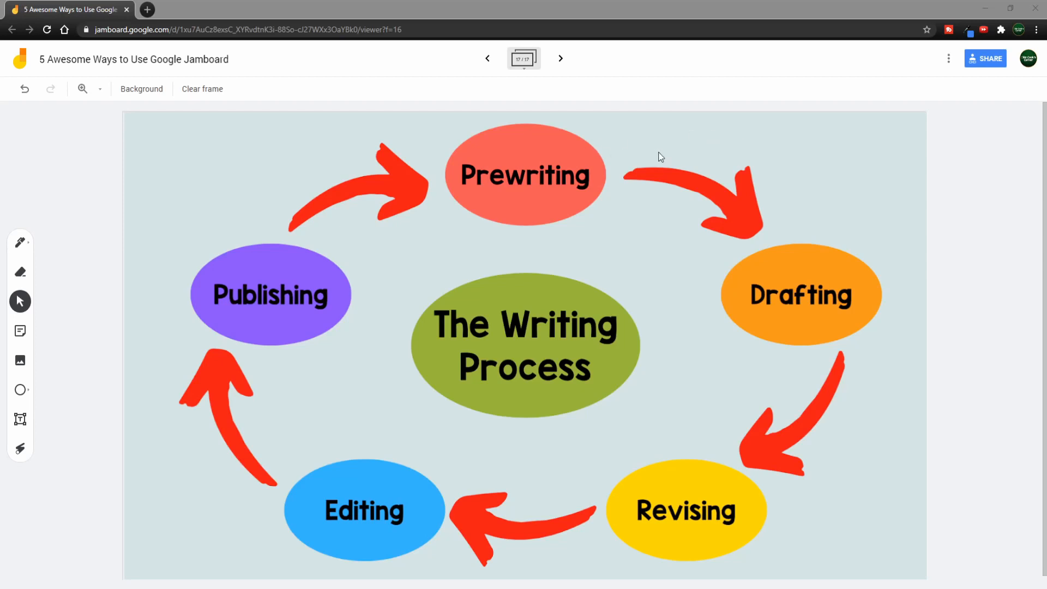